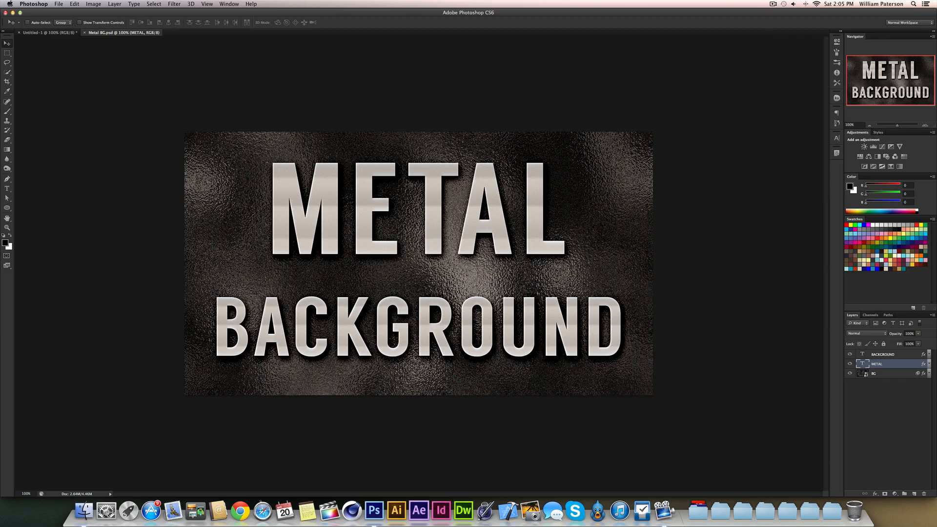
mouse_move(596, 335)
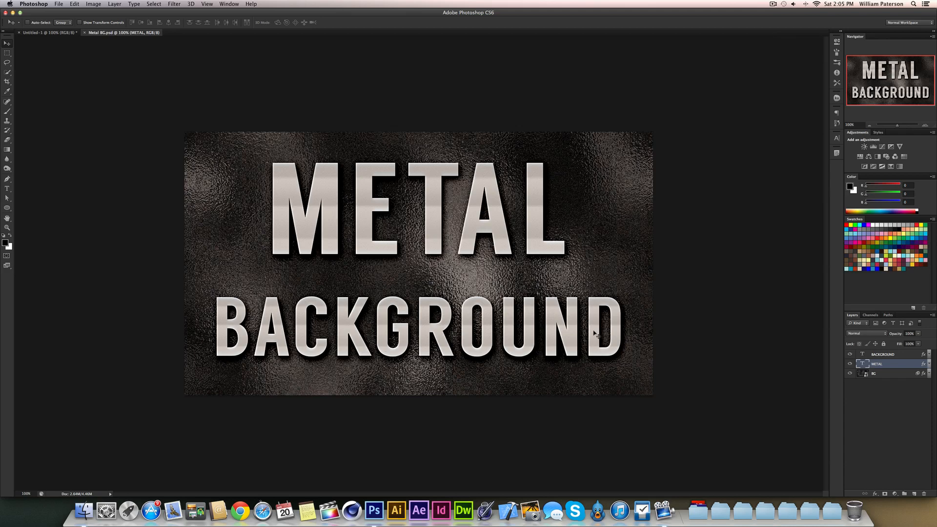
mouse_move(3, 340)
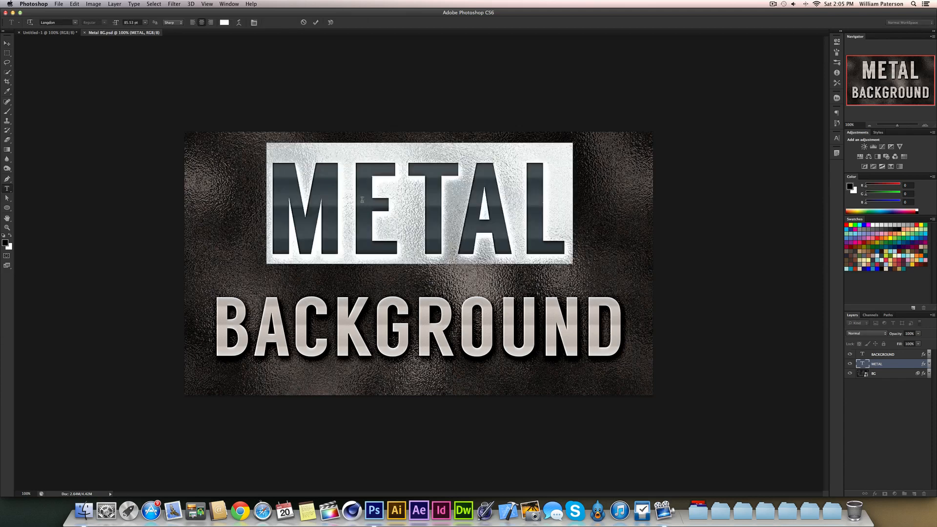
Step: Finish the HEY text, switch to Untitled-1 and type white METAL text
type("HEY")
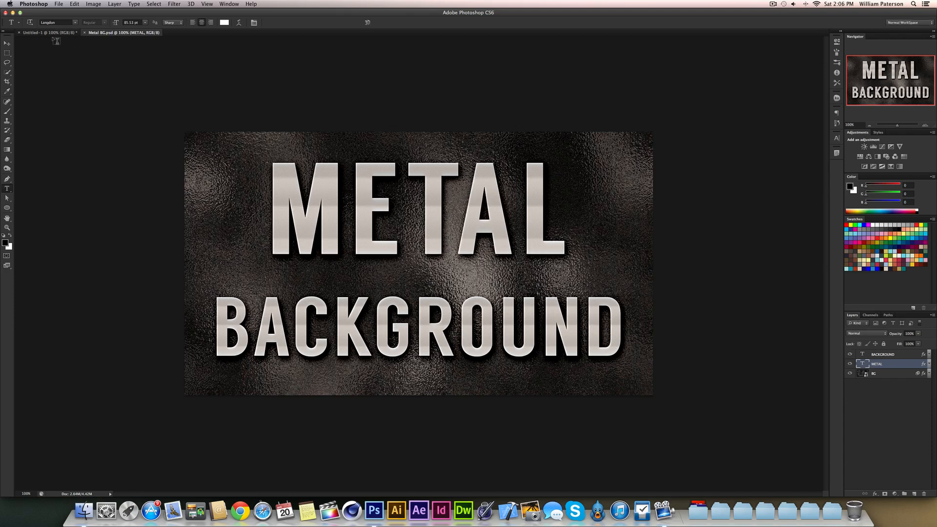
left_click(8, 43)
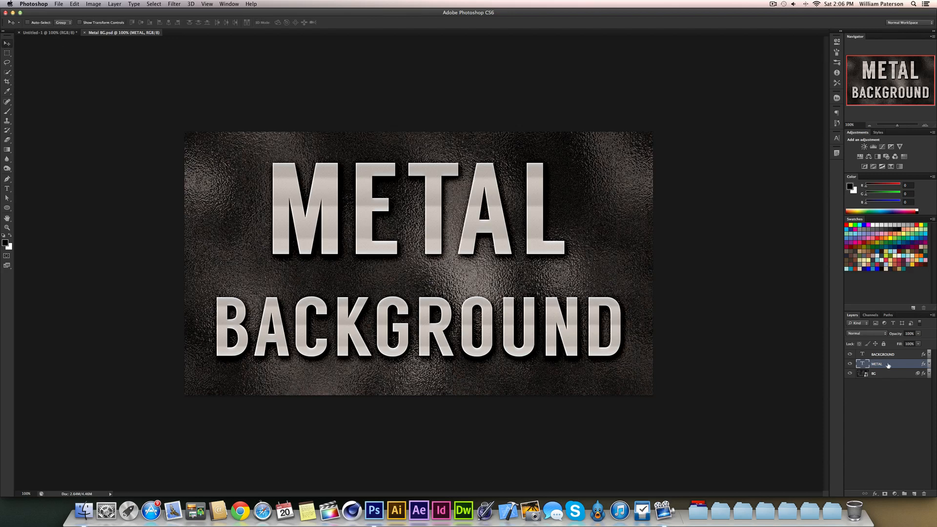
left_click(849, 354)
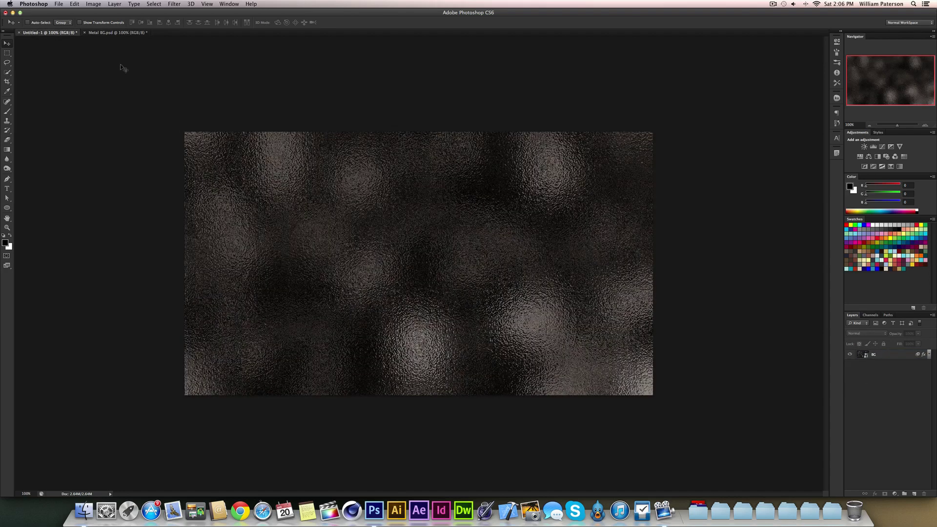
left_click(111, 32)
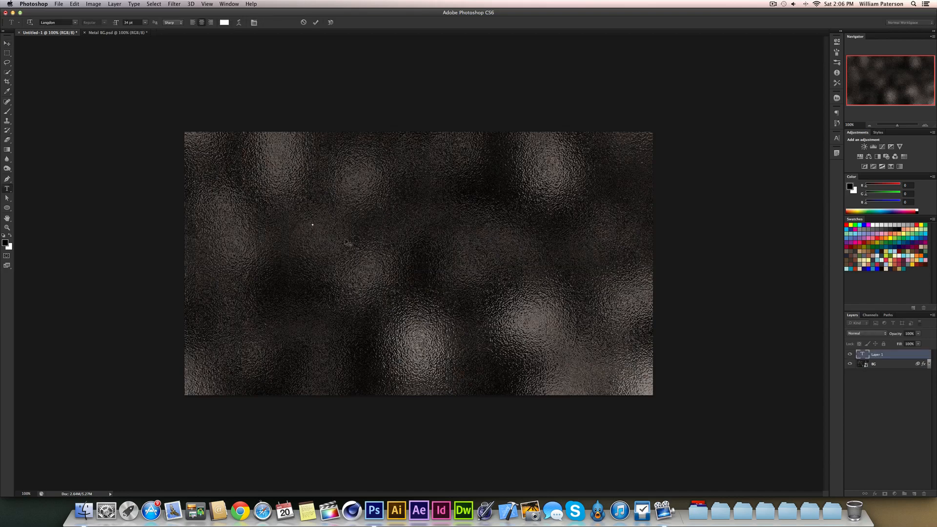
type("METAL")
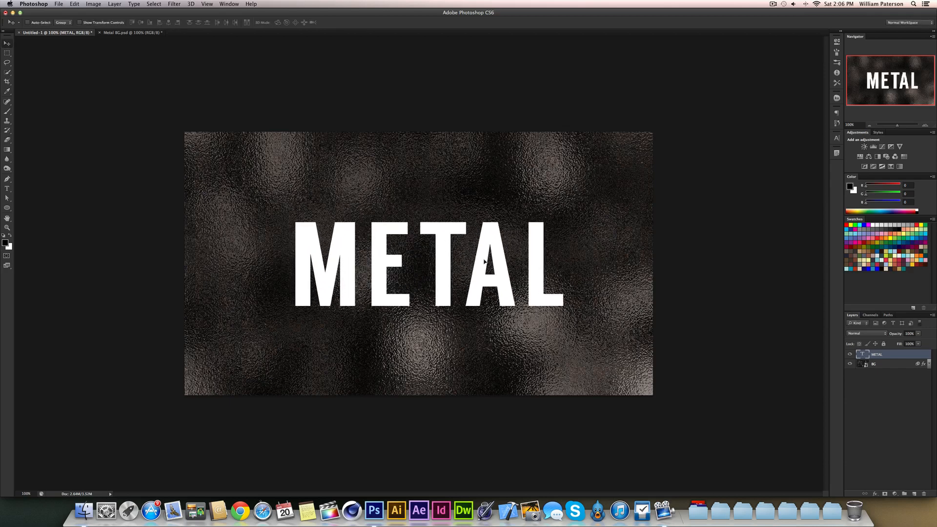
mouse_move(452, 208)
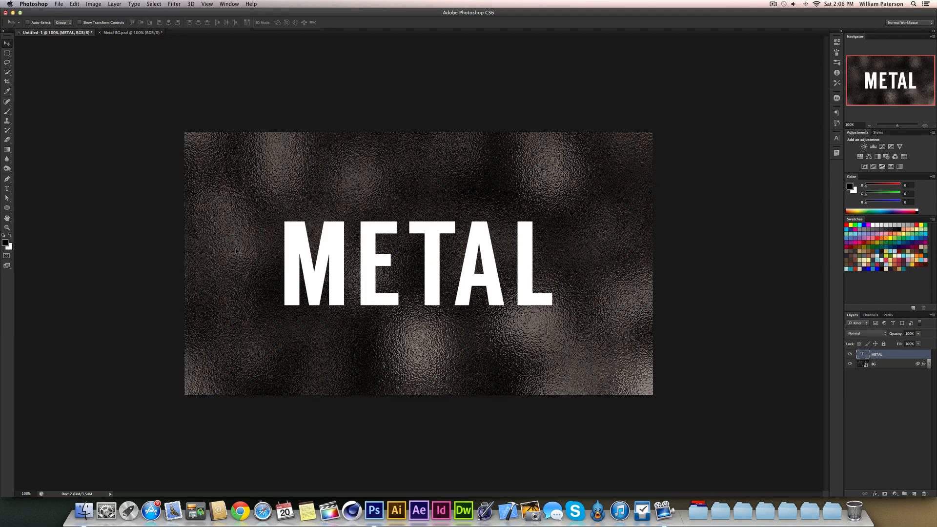
mouse_move(559, 244)
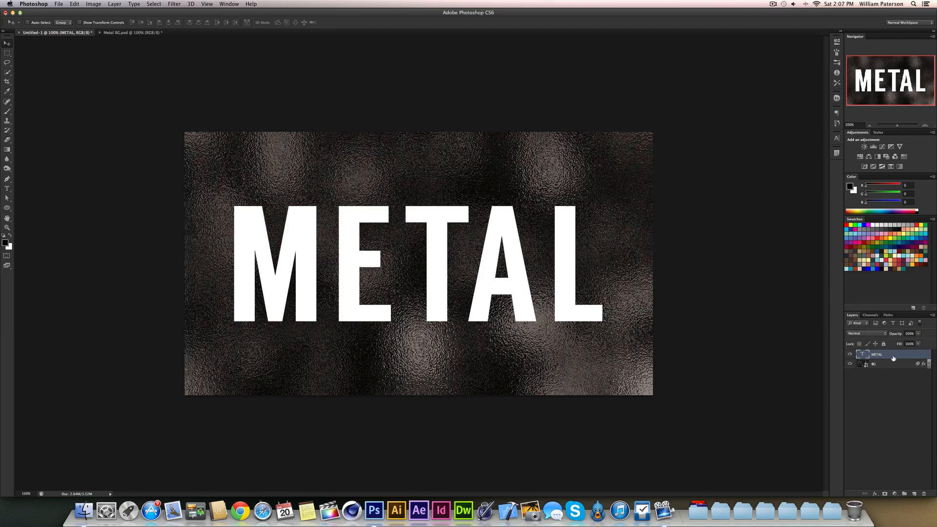
Step: Enable a reversed black-to-white Gradient Overlay on METAL and open its gradient for editing
double_click(893, 355)
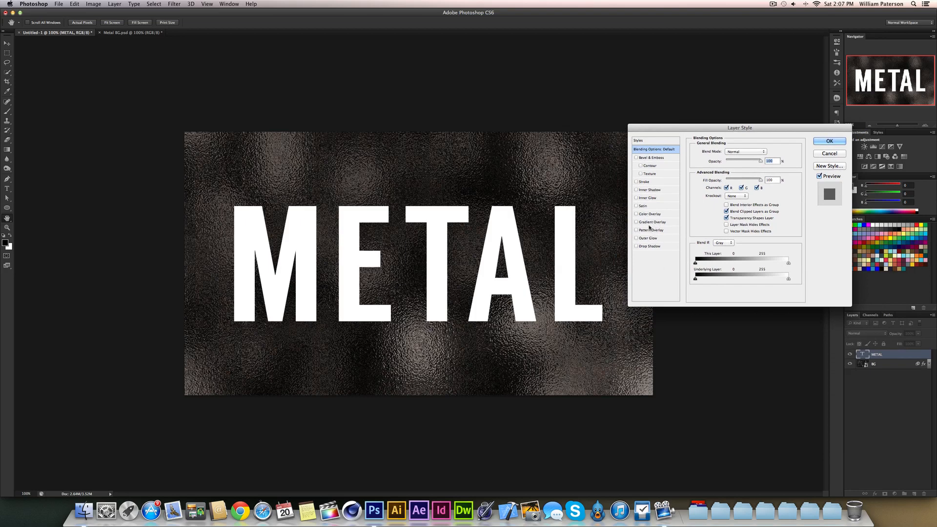
left_click(652, 221)
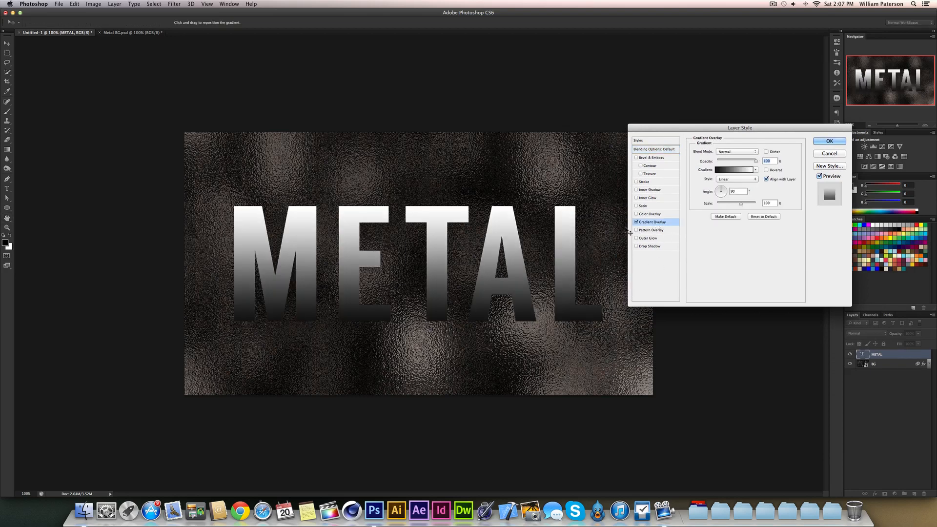
left_click(767, 170)
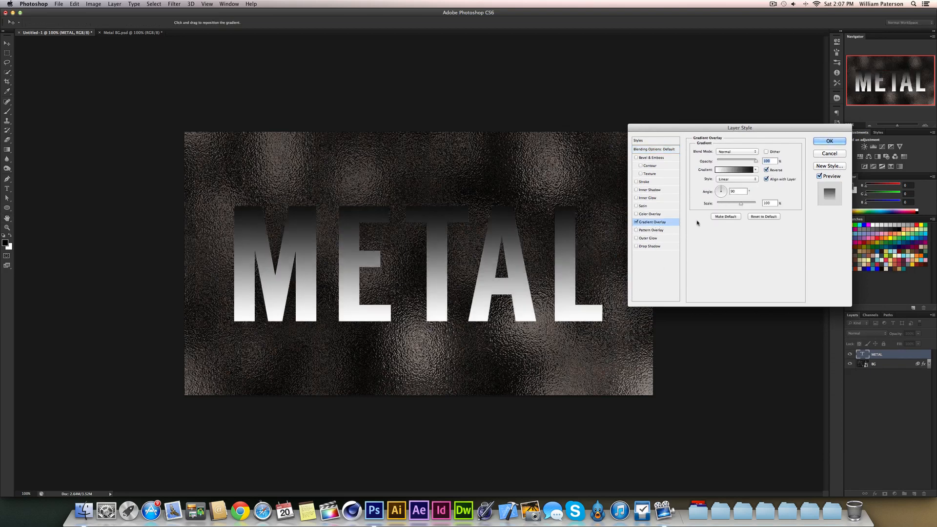
left_click(735, 170)
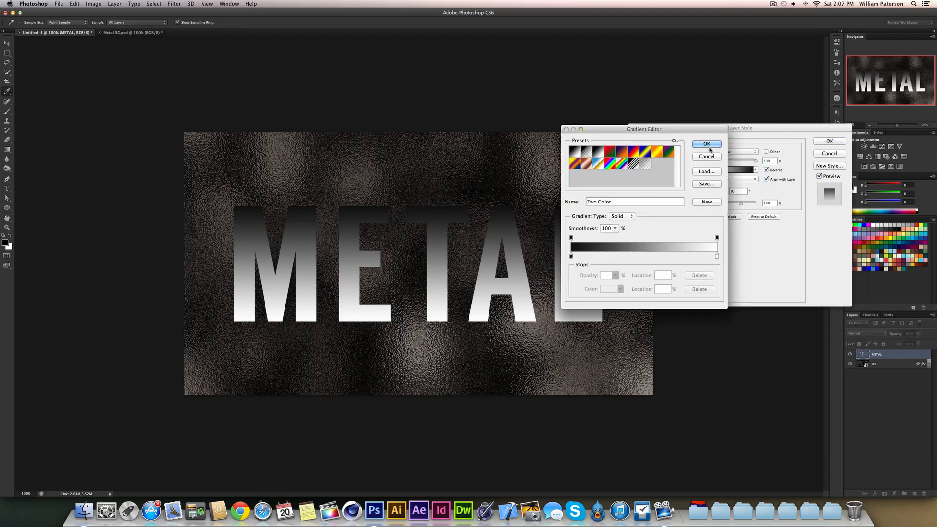
Step: Recolour the gradient's black stop and another stop to light greys
triple_click(634, 202)
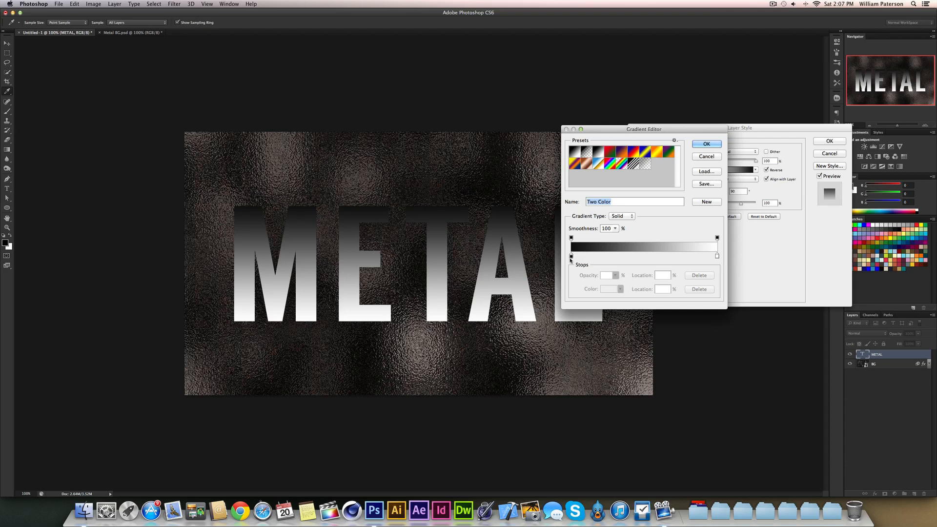
left_click(570, 255)
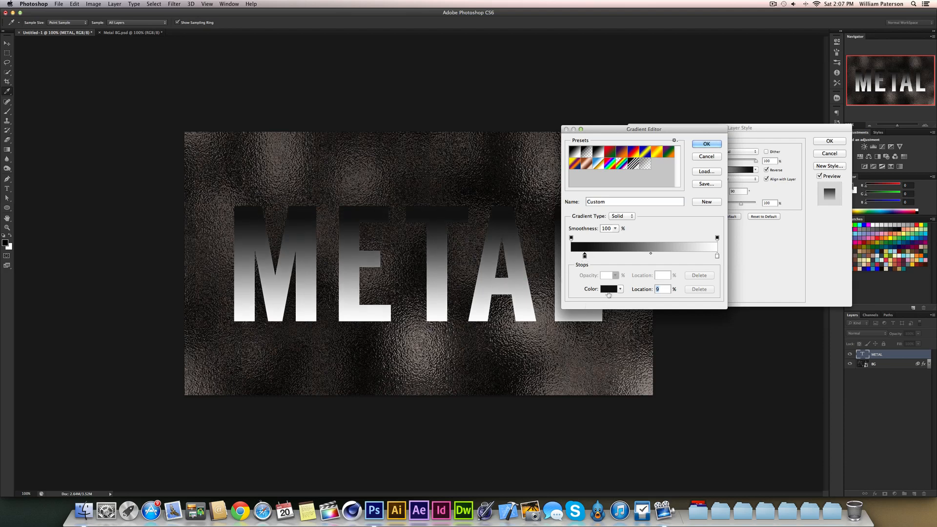
left_click(609, 288)
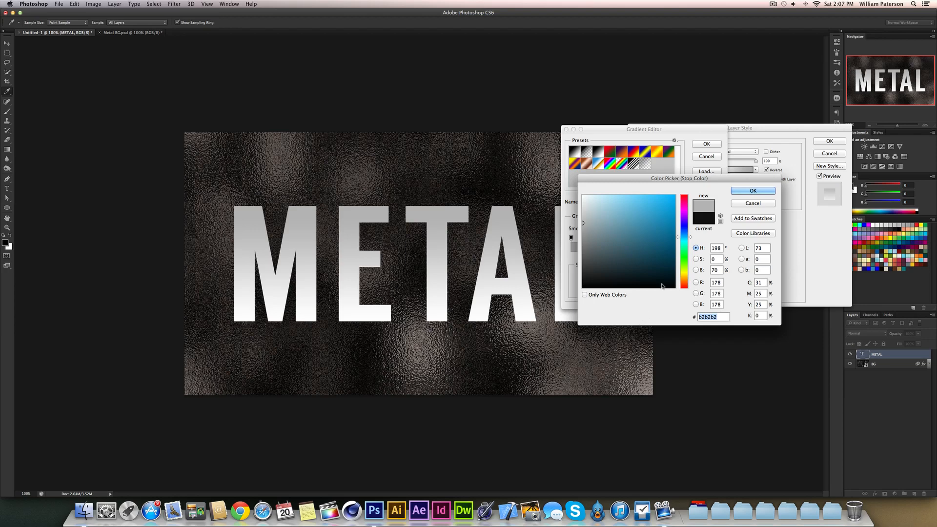
mouse_move(743, 204)
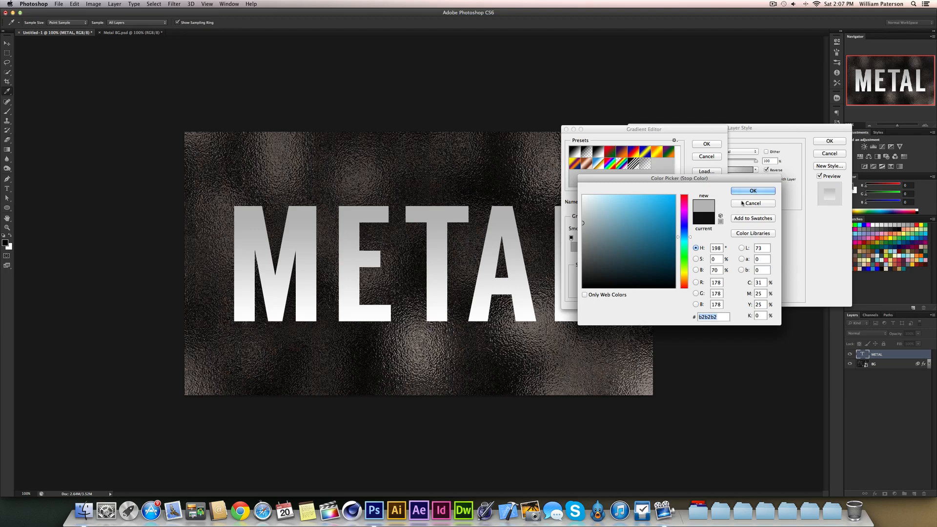
left_click(752, 191)
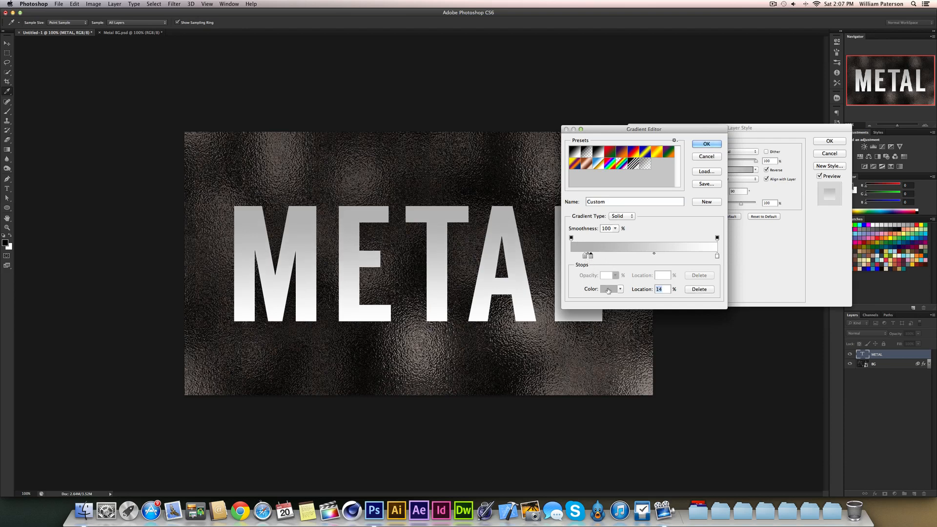
left_click(609, 289)
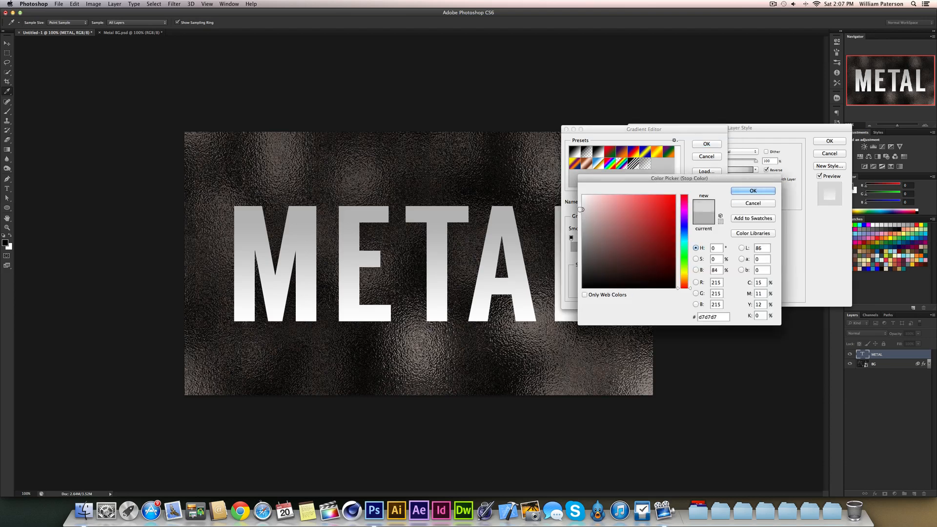
left_click(581, 213)
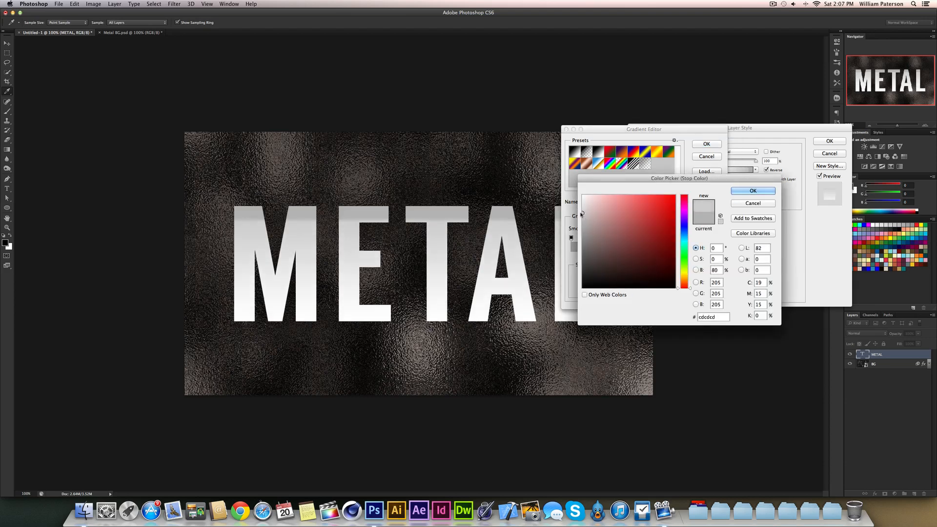
left_click(753, 190)
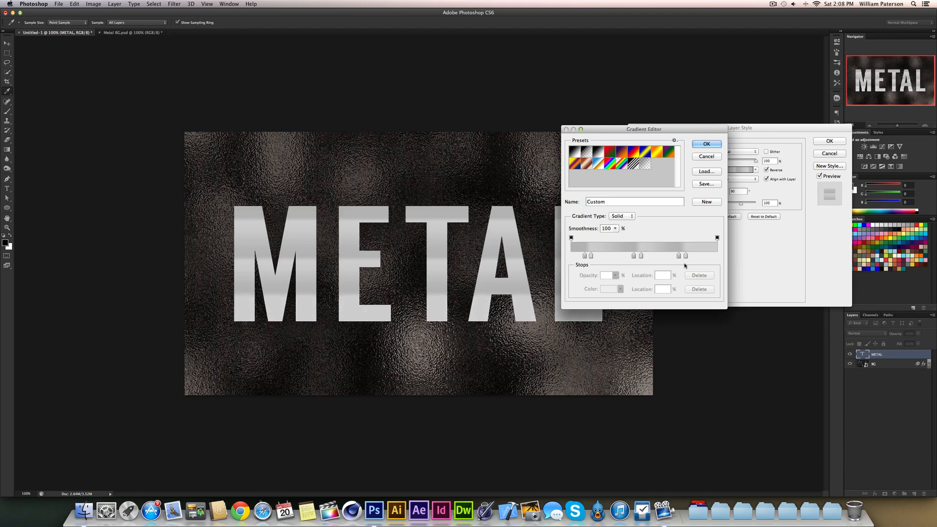
Step: Recolour the right-end stop and the stops at 14% and 9% to greys
left_click(700, 256)
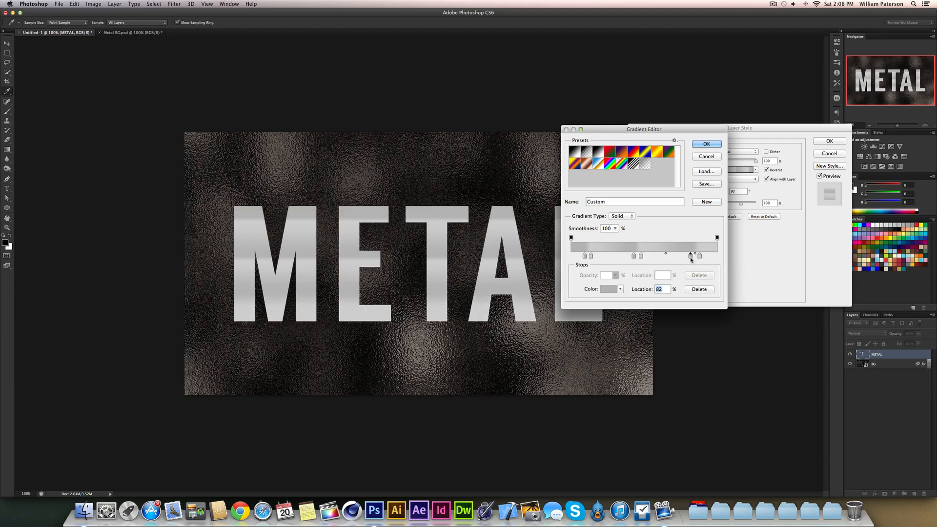
left_click(608, 289)
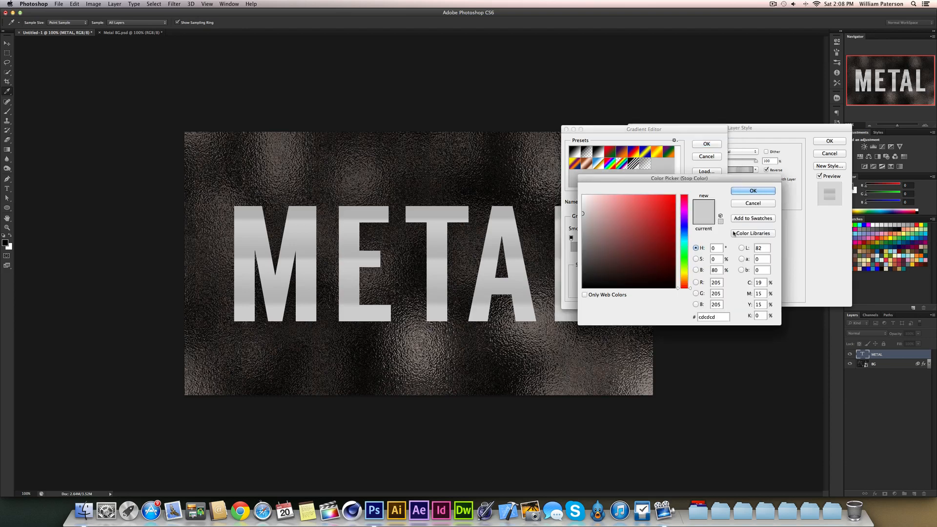
left_click(752, 191)
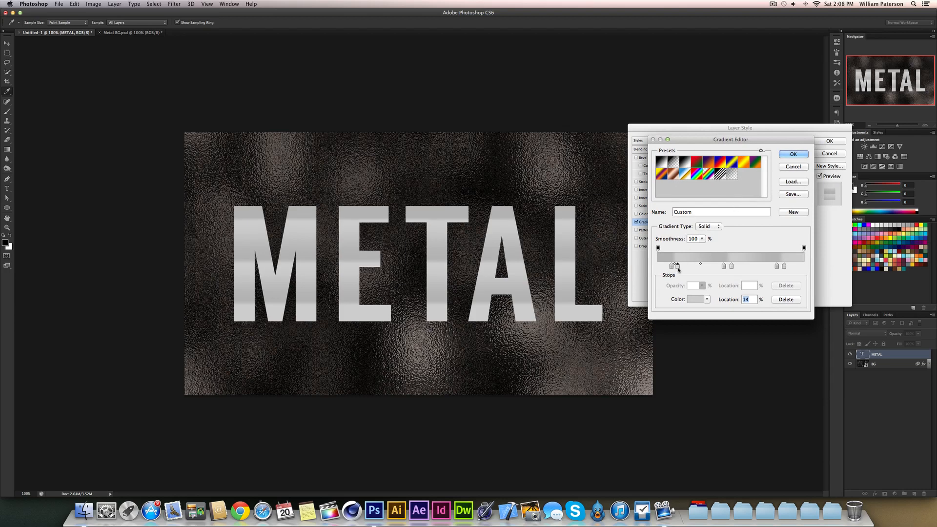
left_click(703, 299)
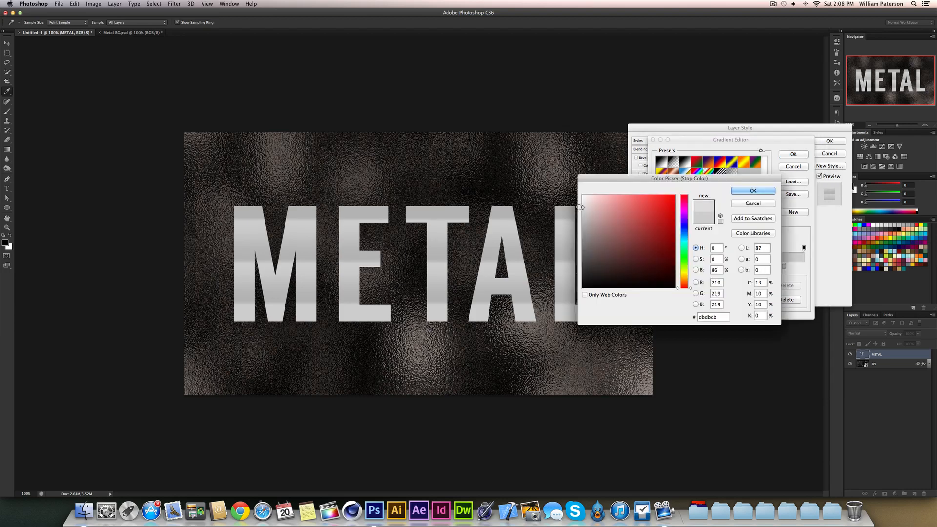
left_click(752, 190)
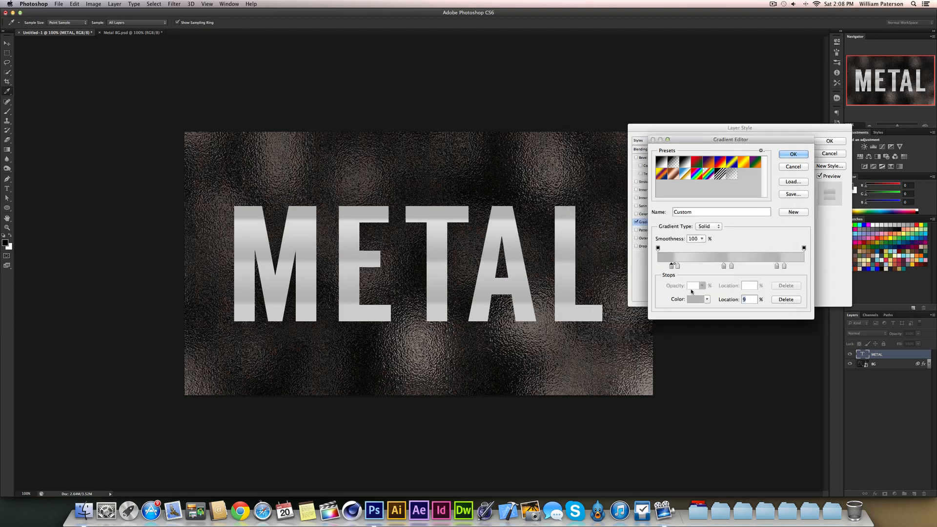
left_click(696, 299)
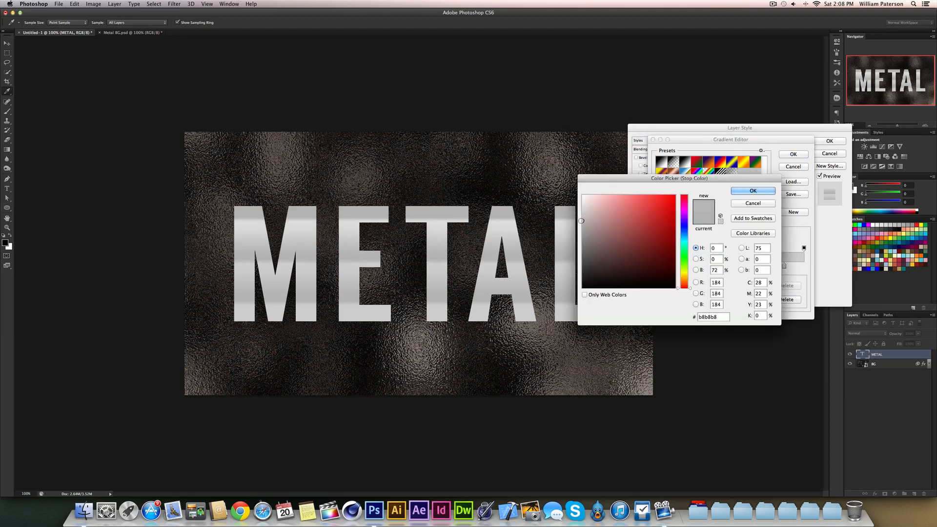
left_click(753, 191)
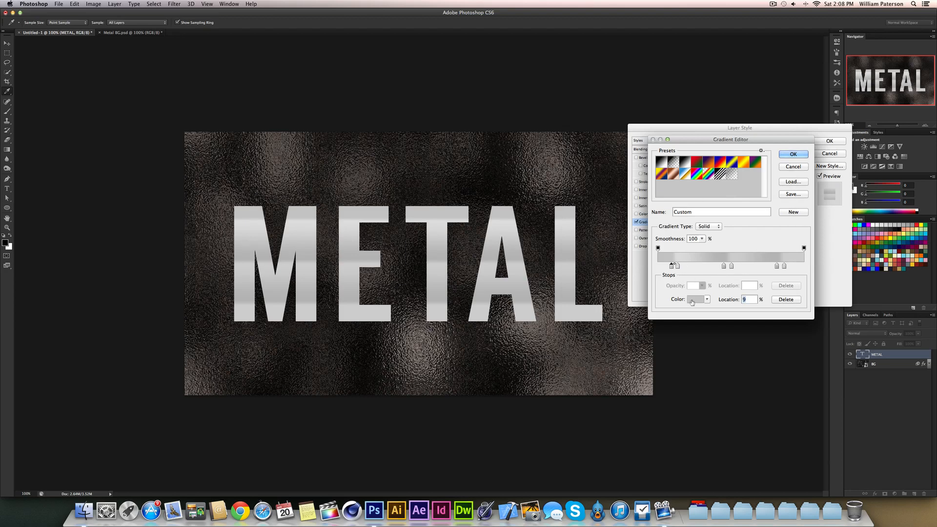
Step: Set light greys such as dcdcdc and cdcdcd on four more gradient stops
left_click(695, 299)
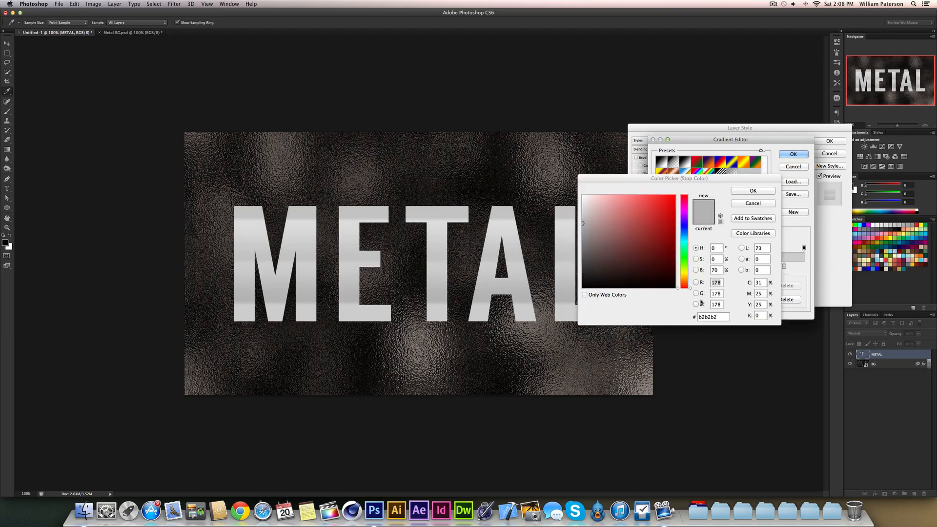
left_click(753, 191)
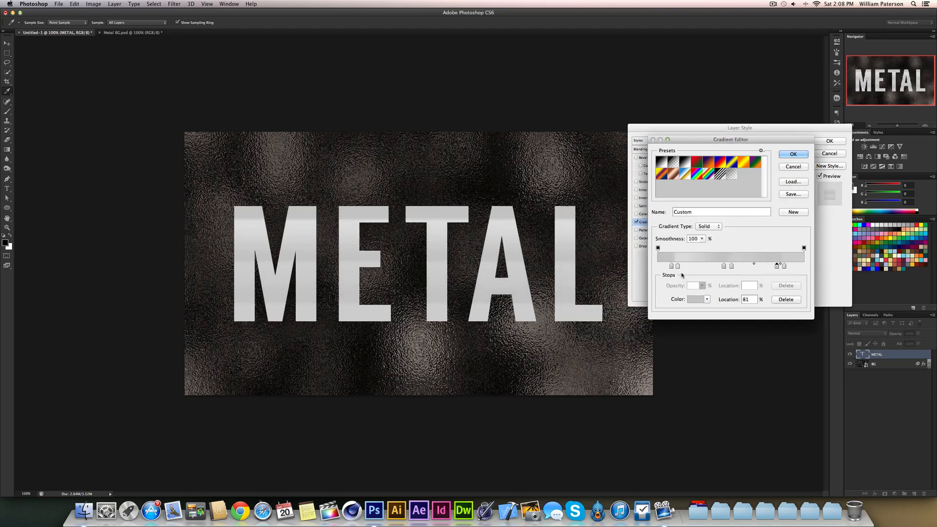
left_click(693, 298)
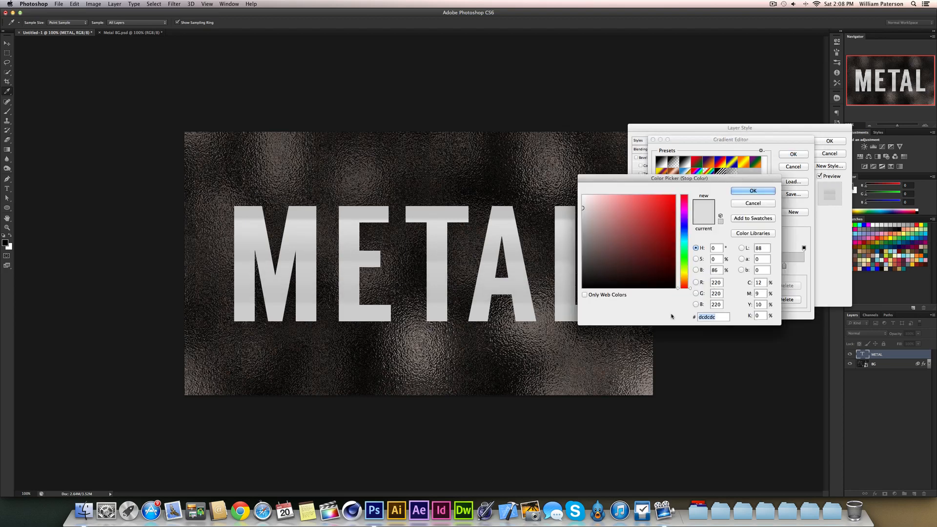
left_click(752, 191)
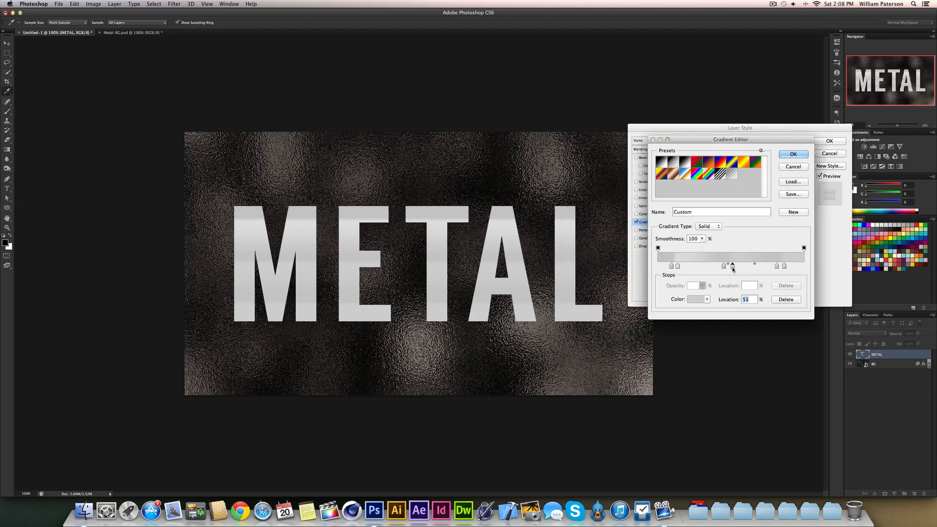
left_click(704, 299)
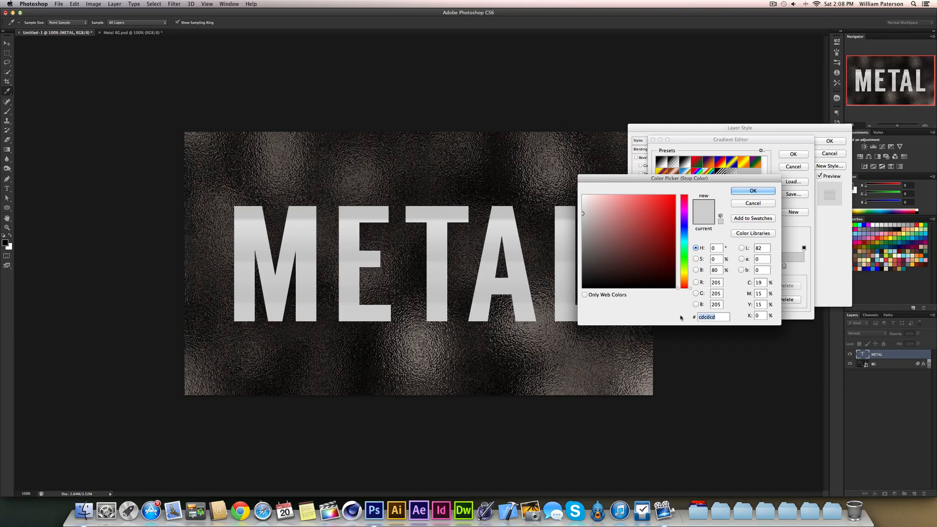
left_click(753, 190)
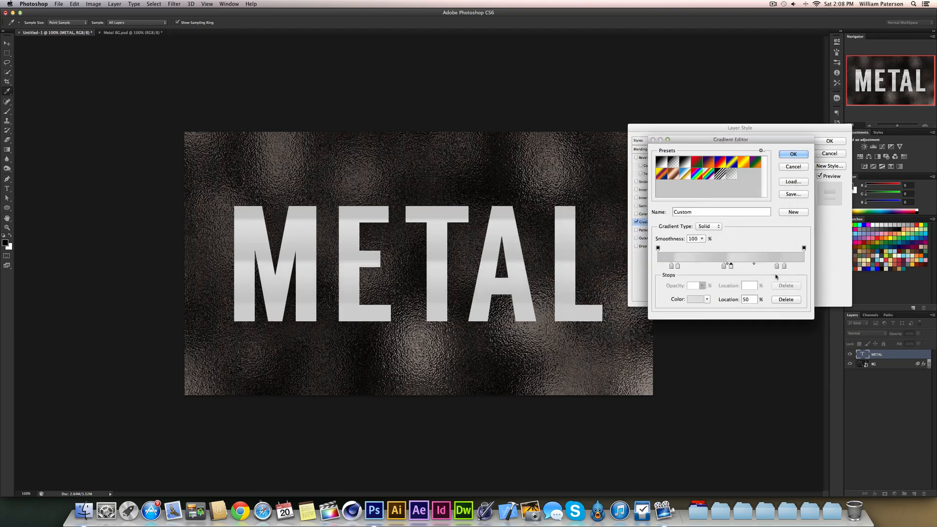
left_click(695, 299)
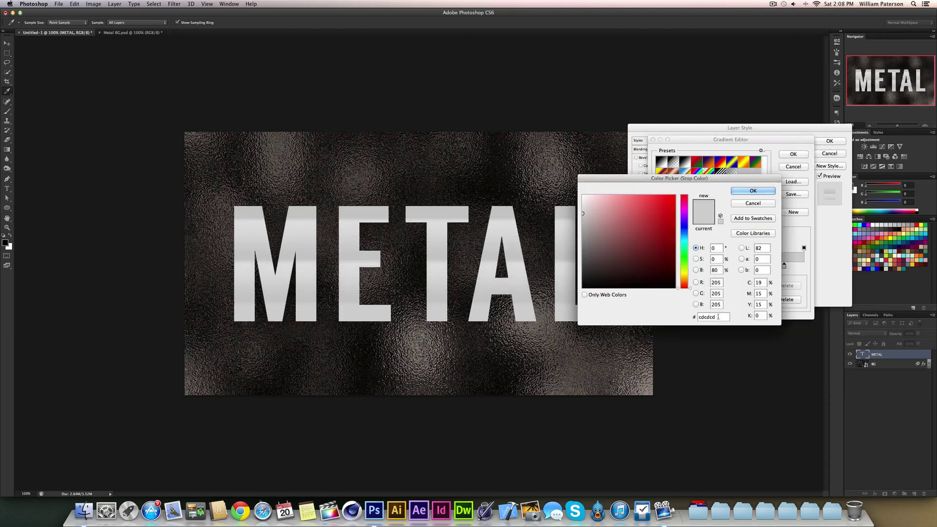
left_click(753, 191)
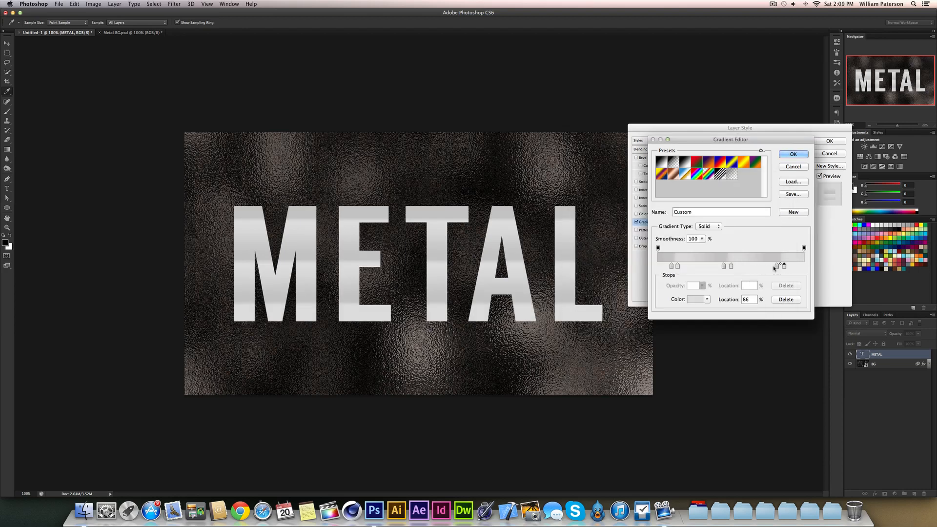
Step: Accept the custom grey gradient and enable Inner Shadow on METAL
left_click(793, 155)
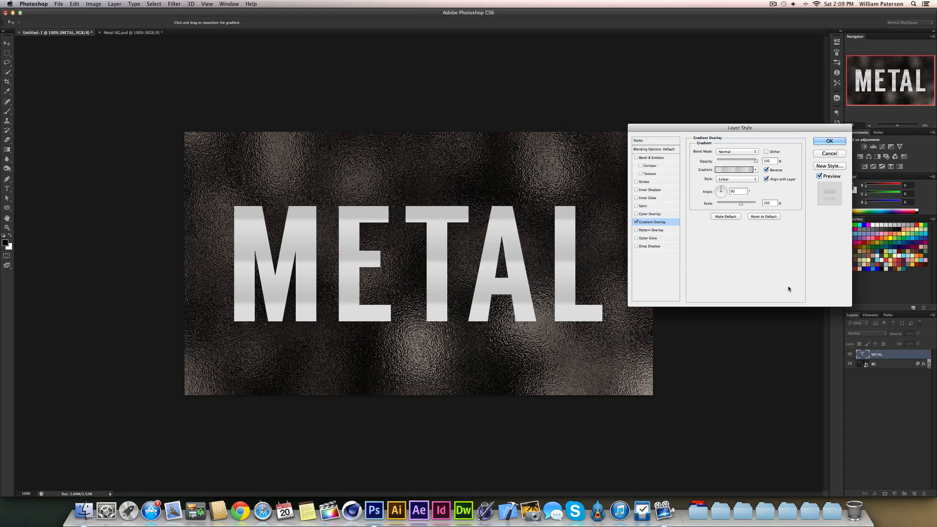
mouse_move(674, 122)
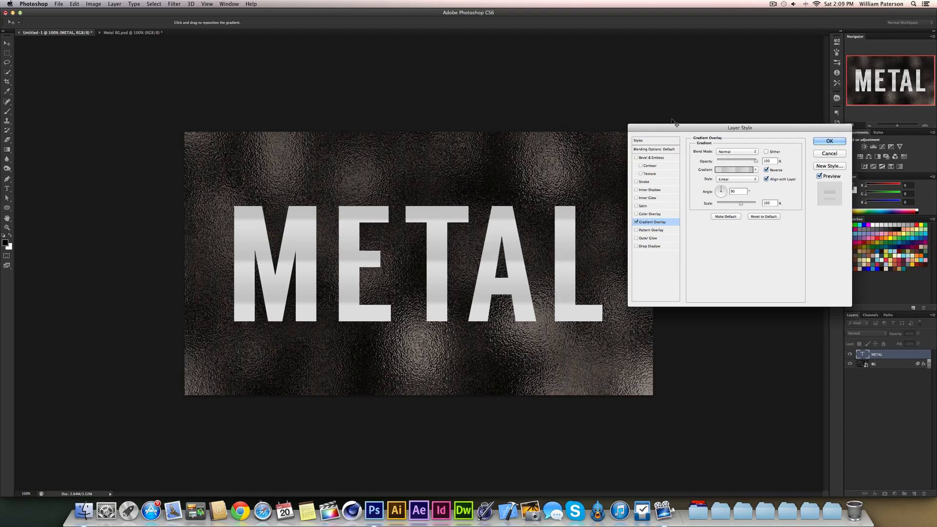
mouse_move(556, 262)
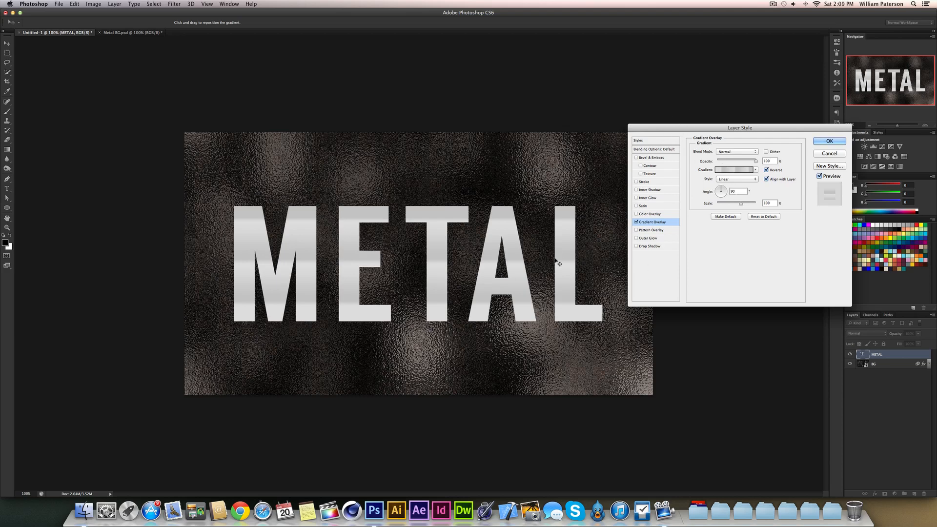
mouse_move(605, 250)
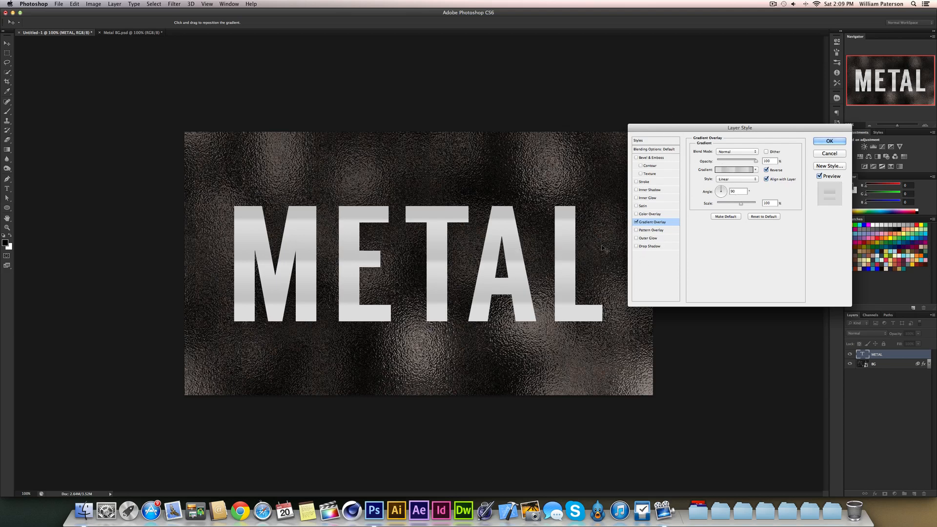
left_click(649, 190)
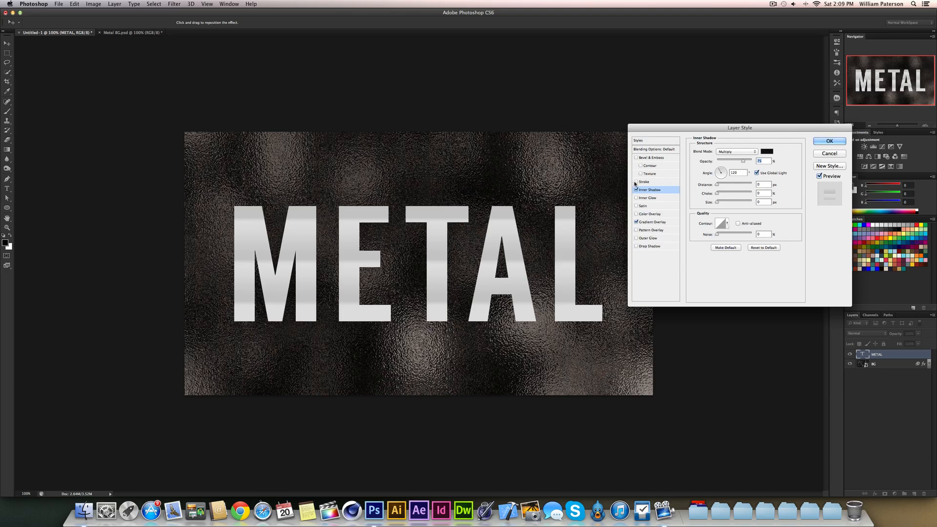
Step: Set the inner shadow to white, Linear Dodge (Add), 55% opacity, 2 px distance and size
left_click(650, 157)
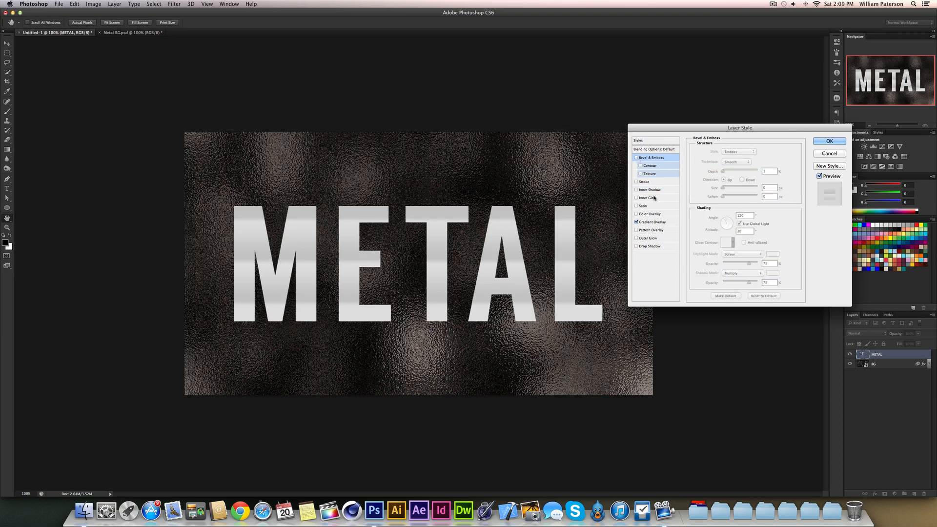
left_click(650, 189)
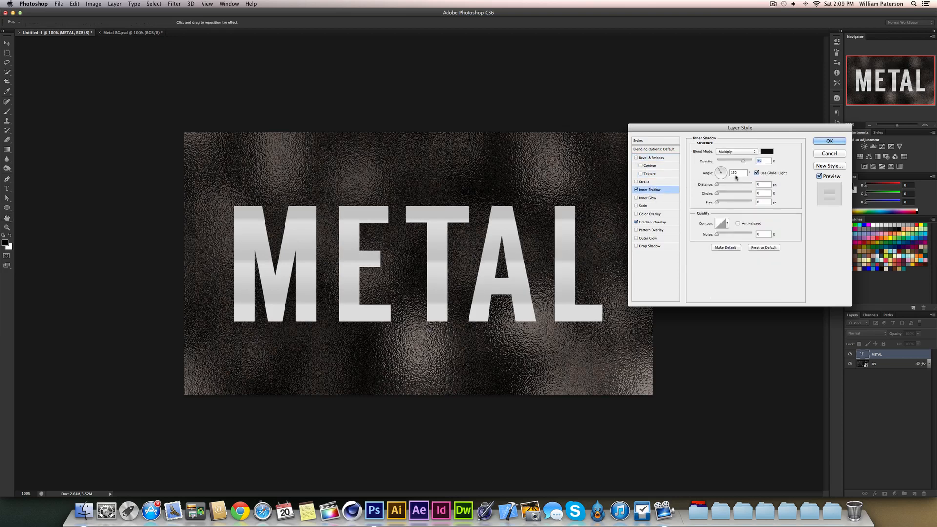
left_click(766, 151)
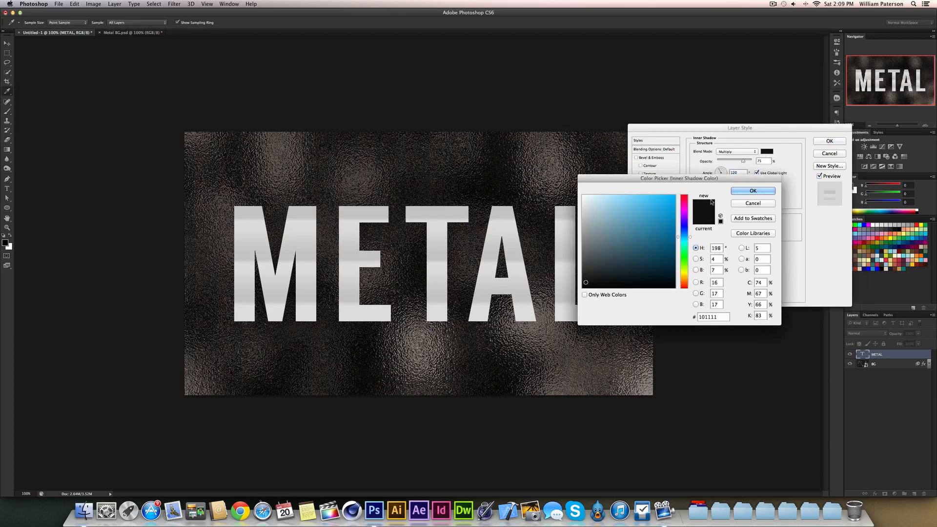
left_click(586, 197)
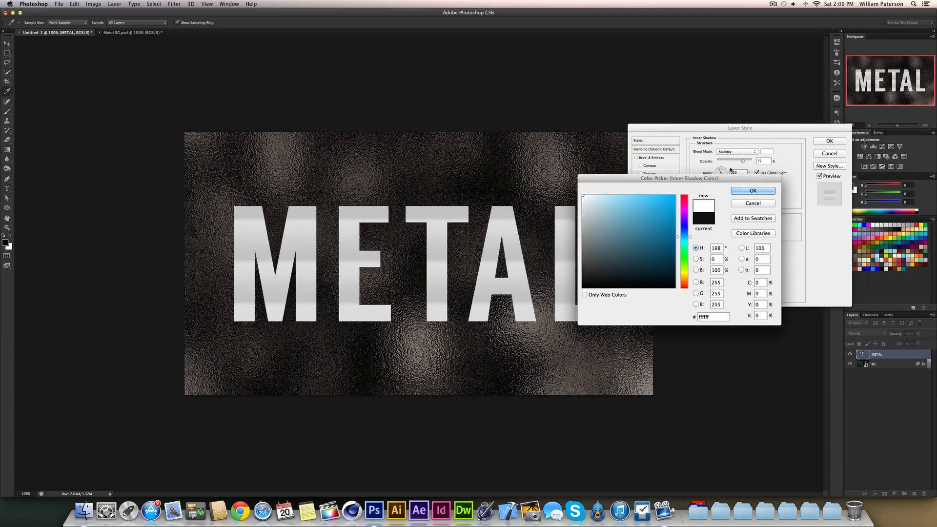
left_click(737, 151)
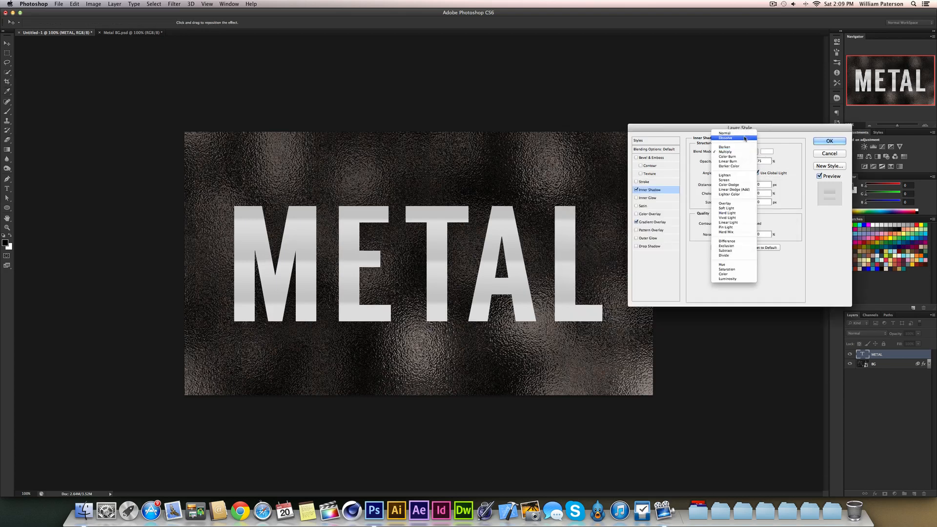
left_click(725, 133)
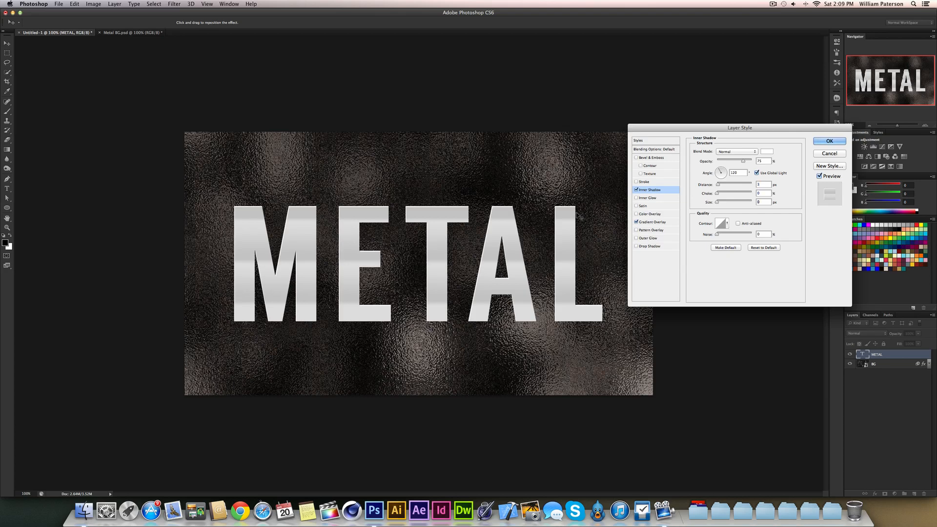
left_click(737, 152)
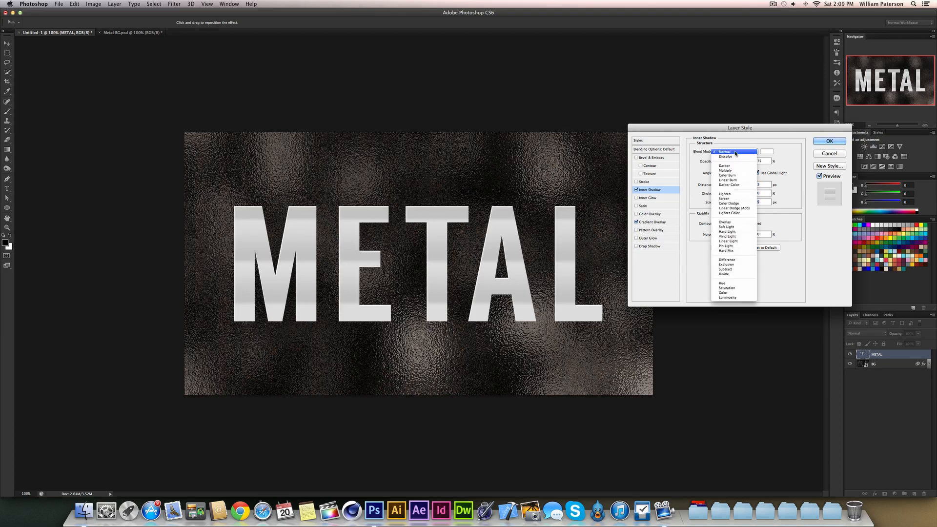
left_click(735, 208)
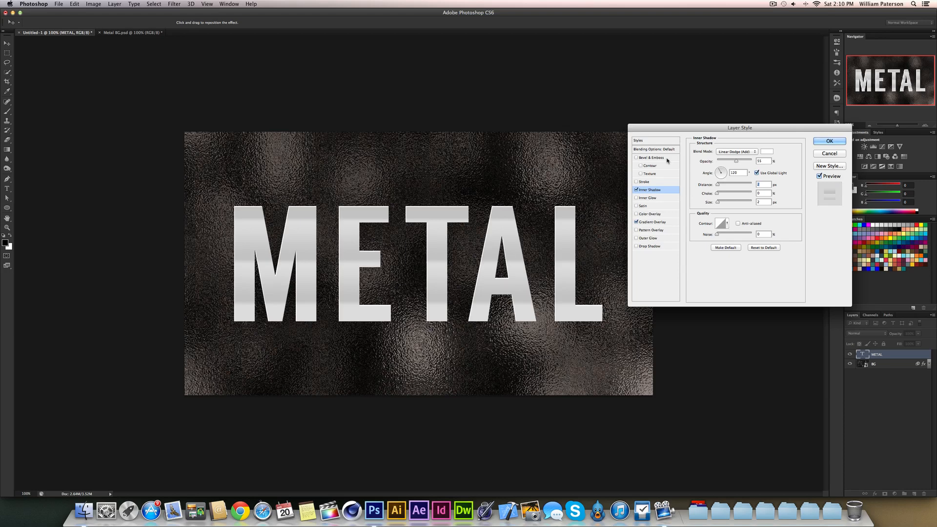
mouse_move(659, 197)
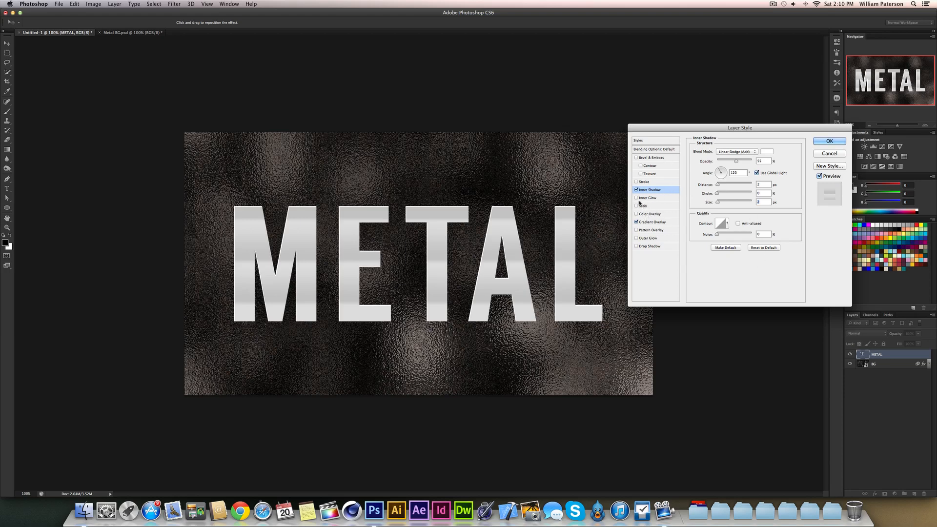
Step: Enable Drop Shadow with Linear Burn, 75% opacity, 12 px distance and 22 px size
left_click(650, 245)
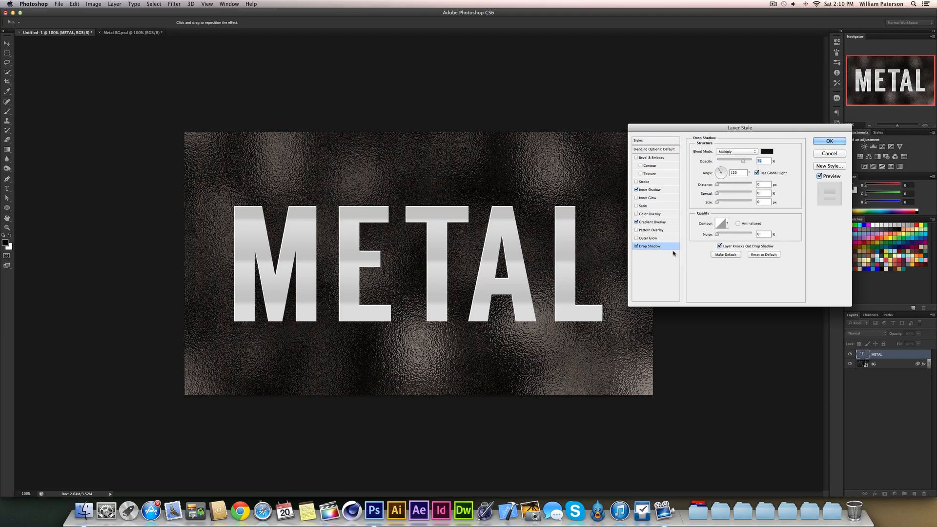
left_click(737, 151)
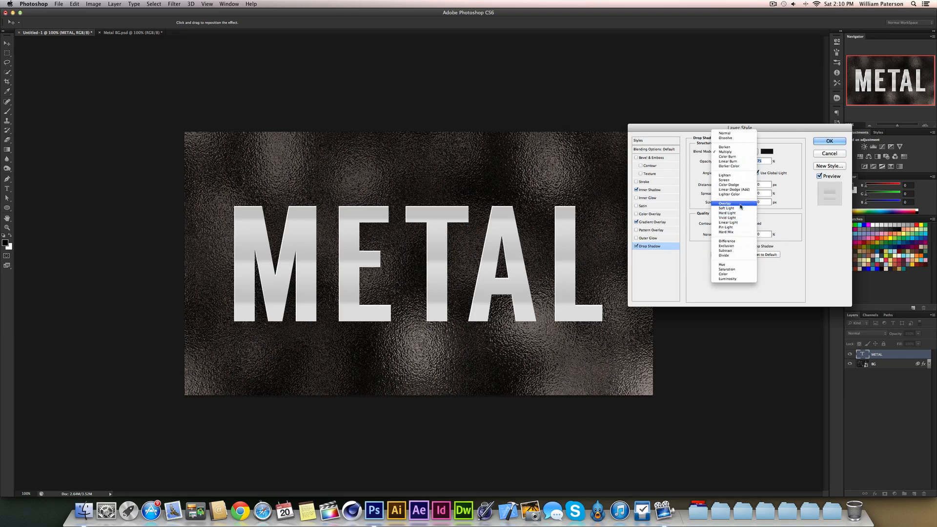
left_click(728, 152)
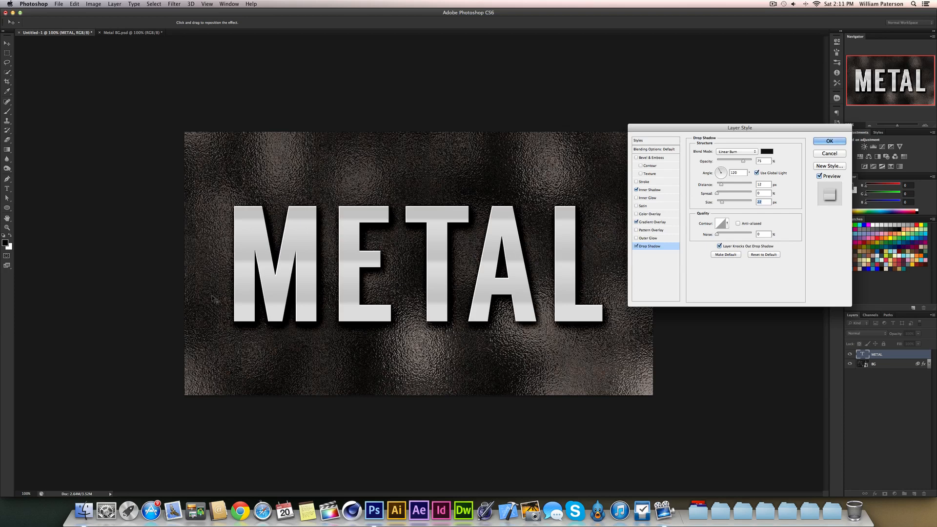
mouse_move(602, 235)
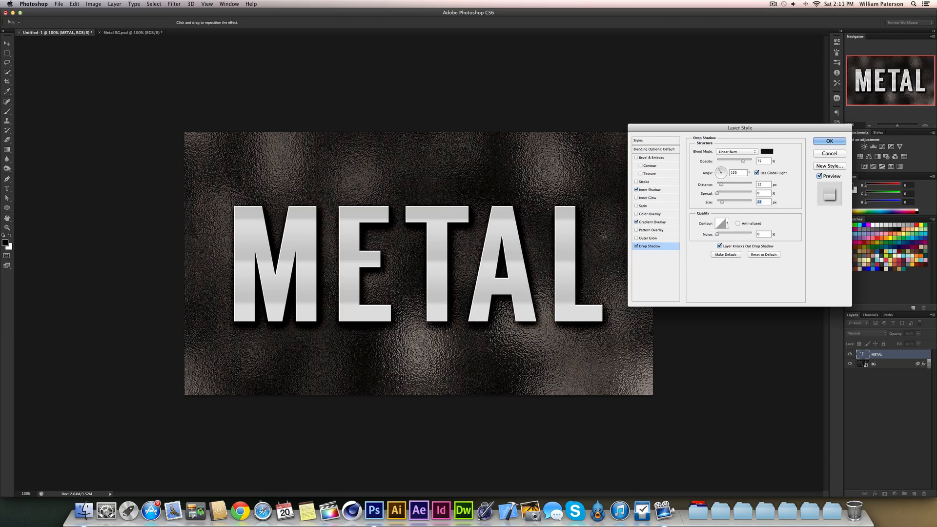
Step: Reselect Inner Shadow and reduce it to 40% opacity with a 4 px size
left_click(650, 190)
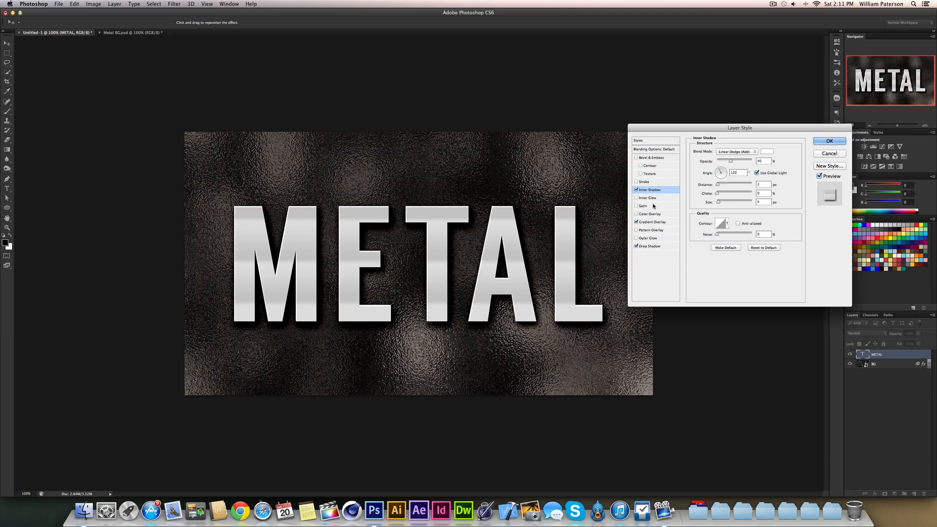
mouse_move(596, 190)
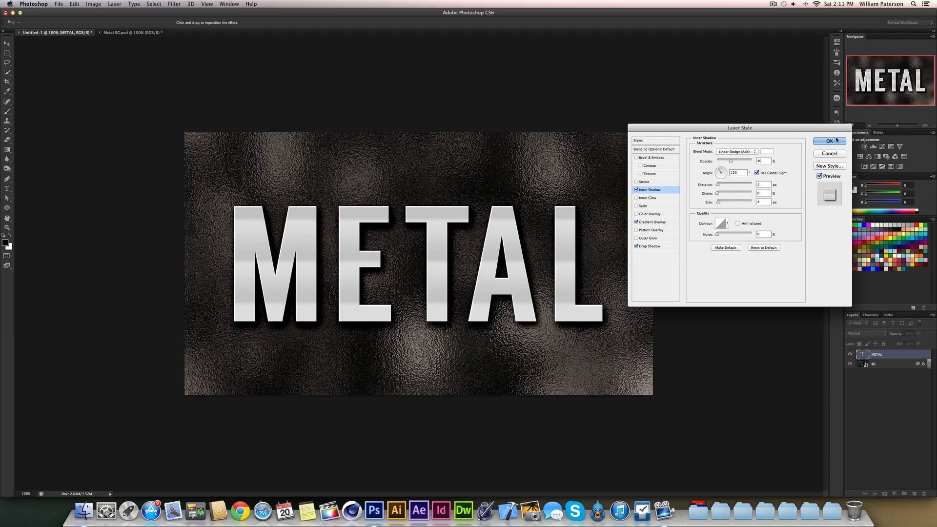
Step: Confirm METAL's effects, trial and discard a black colour overlay, then reopen Layer Style
left_click(830, 141)
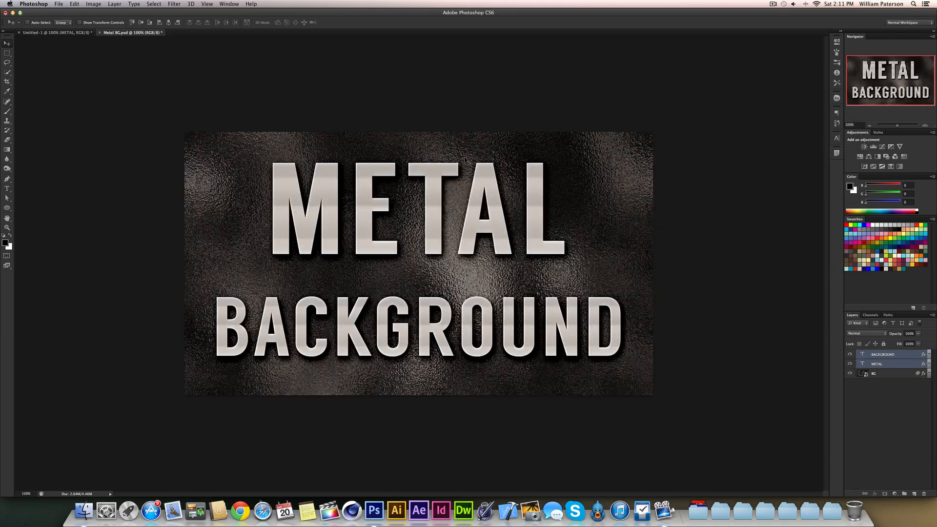
mouse_move(359, 173)
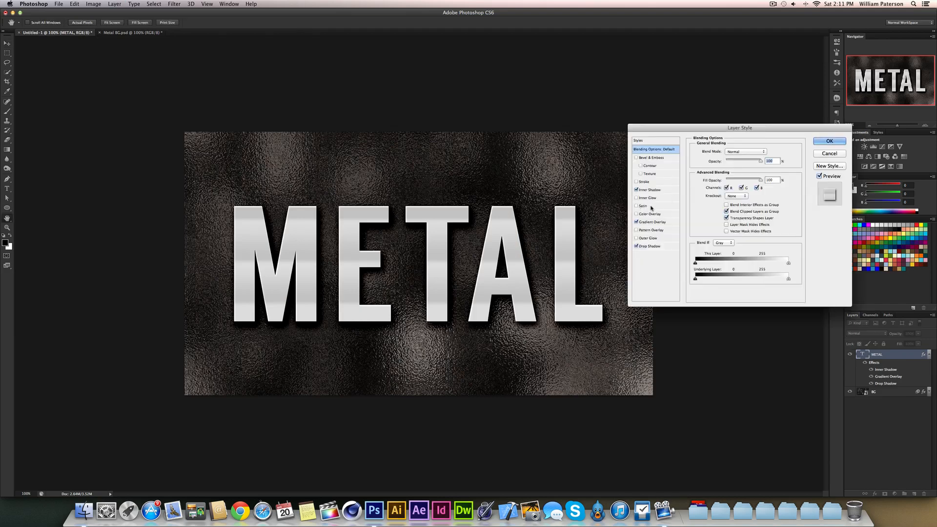
left_click(637, 214)
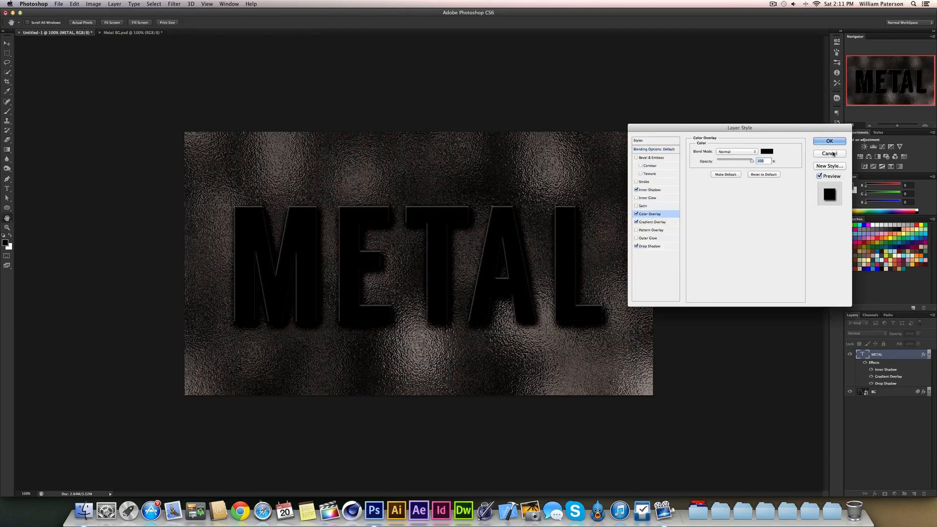
left_click(830, 141)
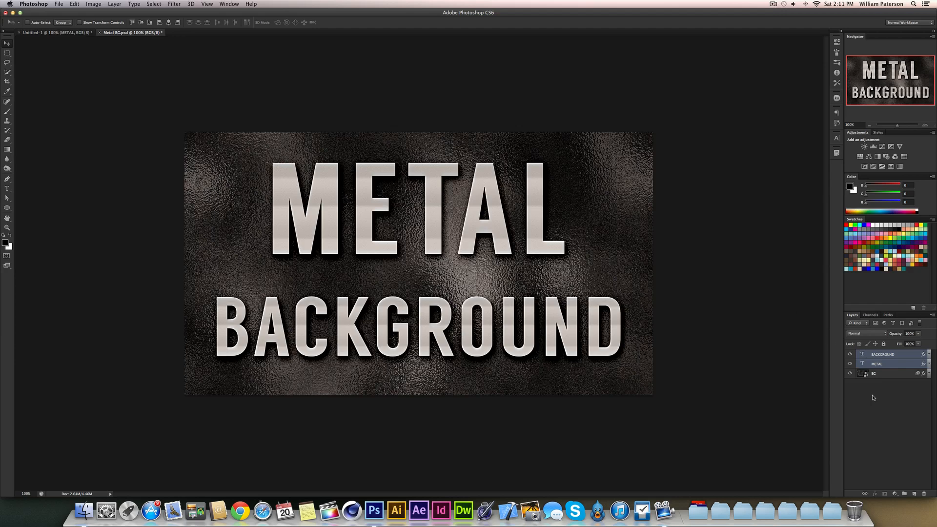
double_click(890, 363)
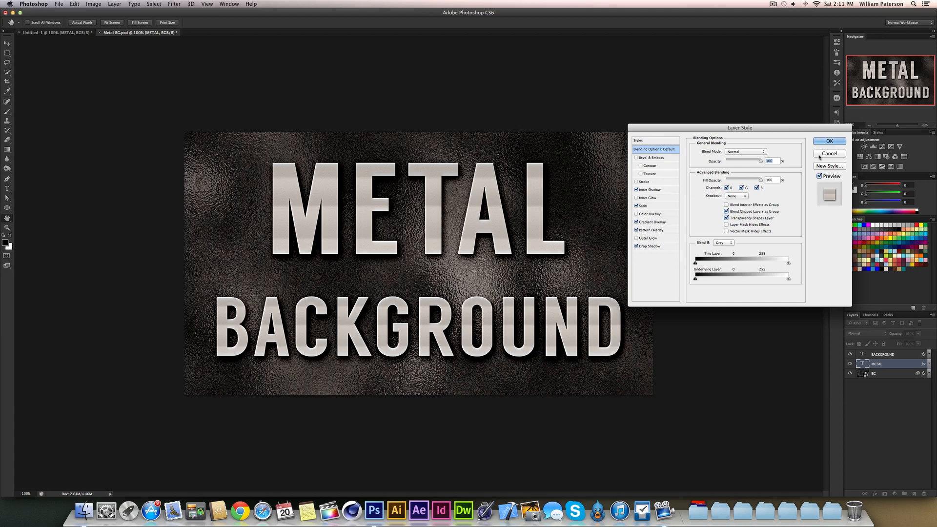
left_click(829, 142)
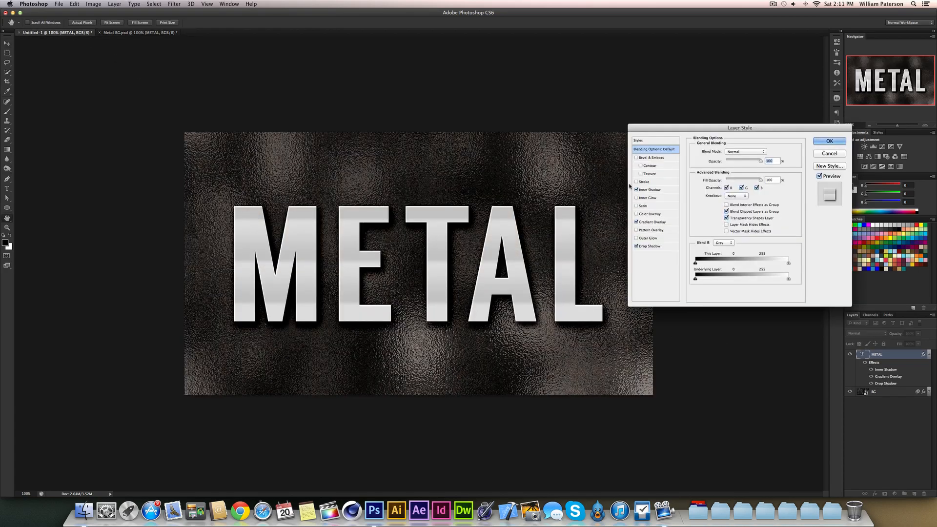
Step: Enable Satin on METAL and set its colour to orange #b65100
left_click(643, 205)
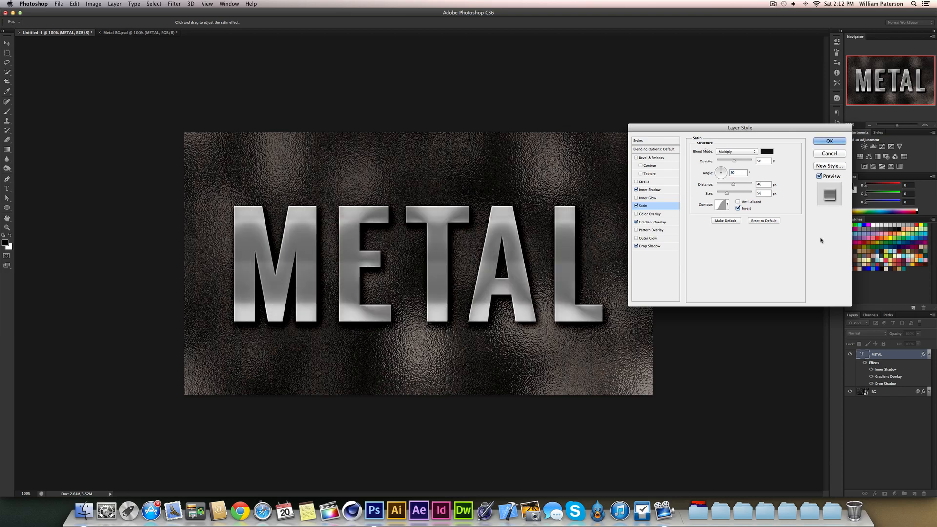
left_click(766, 151)
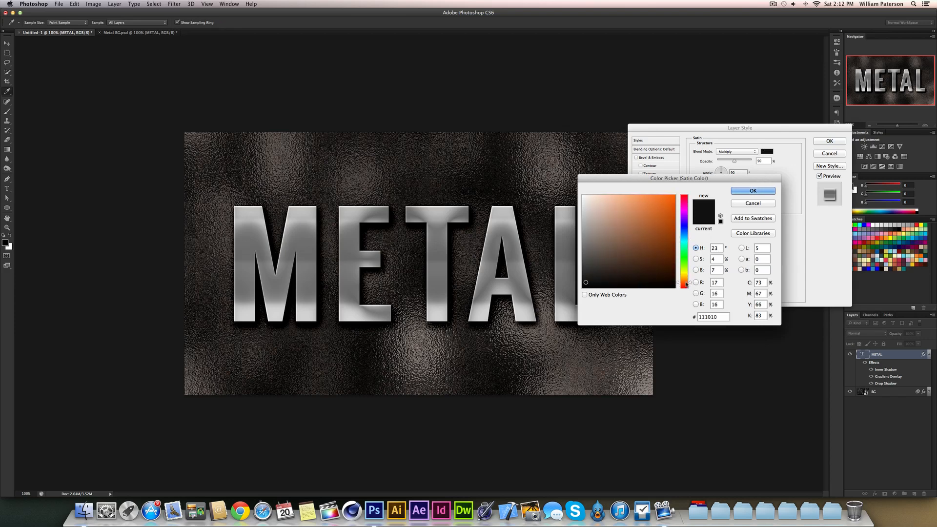
left_click(674, 222)
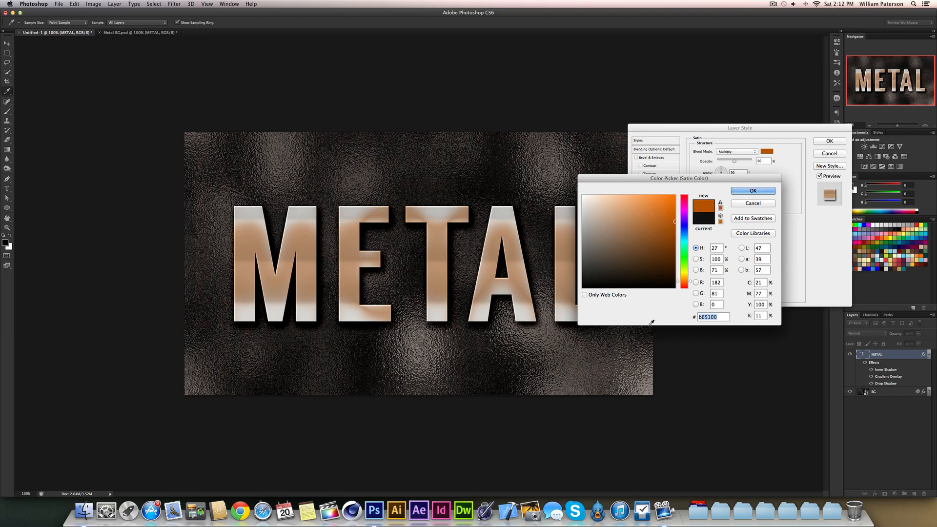
mouse_move(705, 322)
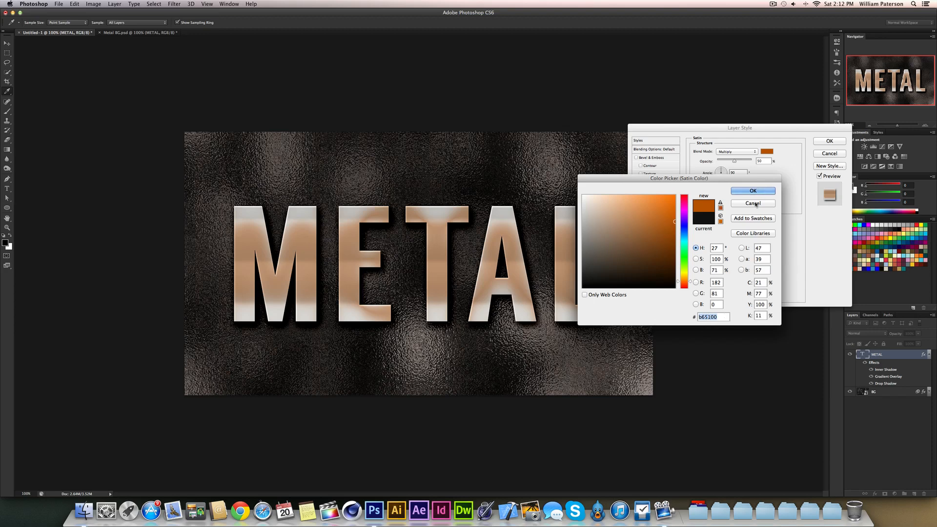
left_click(753, 203)
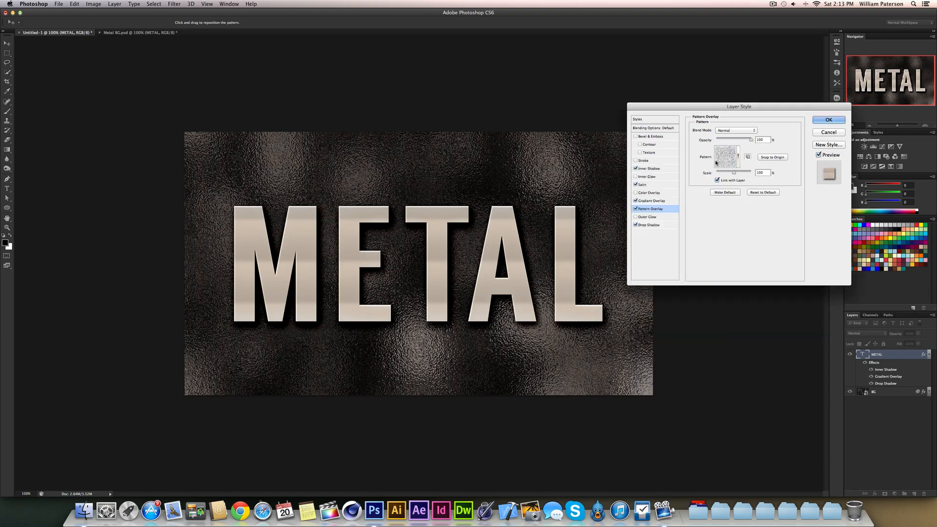
mouse_move(642, 208)
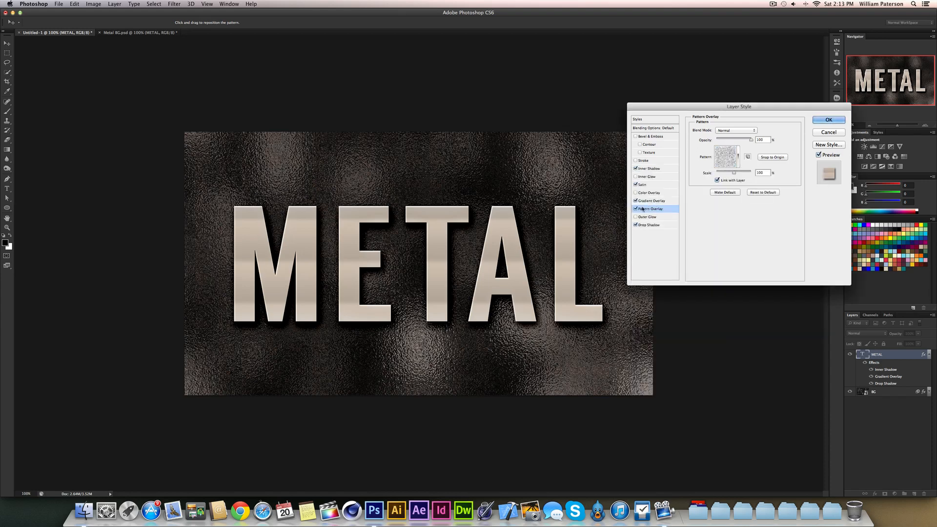
Step: Give METAL a grainy noise pattern overlay snapped to origin, shrink the satin, and apply the style
left_click(651, 201)
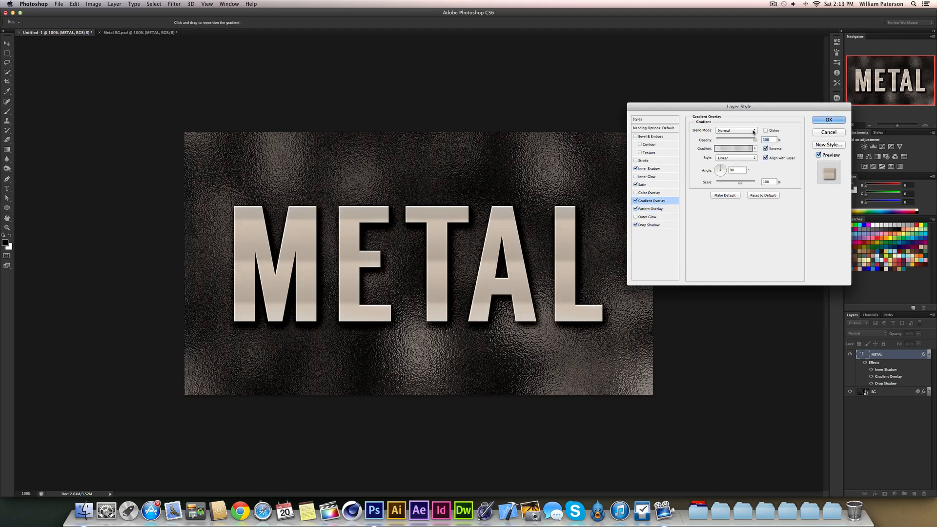
mouse_move(754, 130)
type("97")
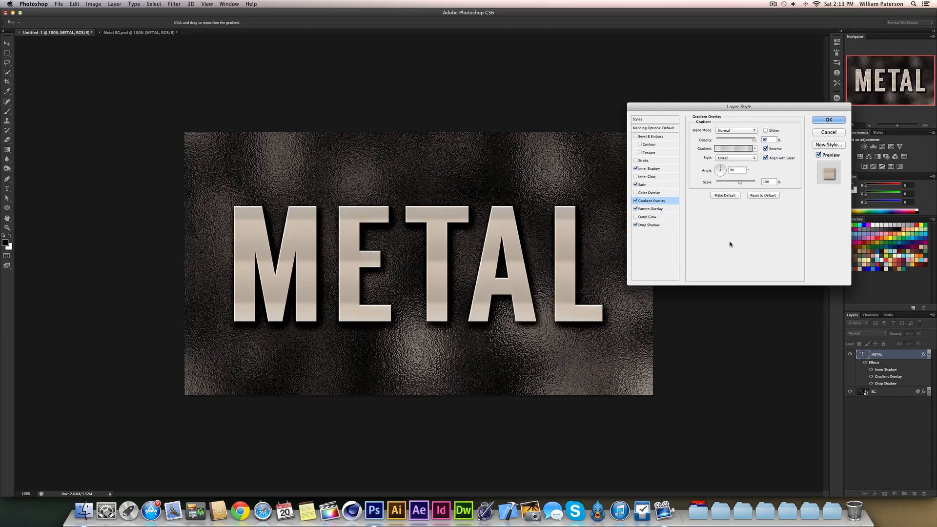
left_click(652, 208)
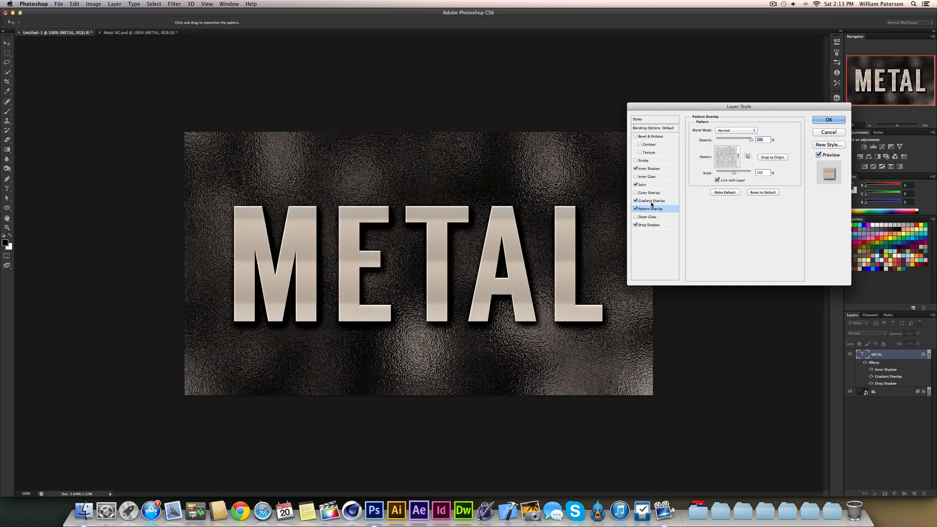
left_click(747, 158)
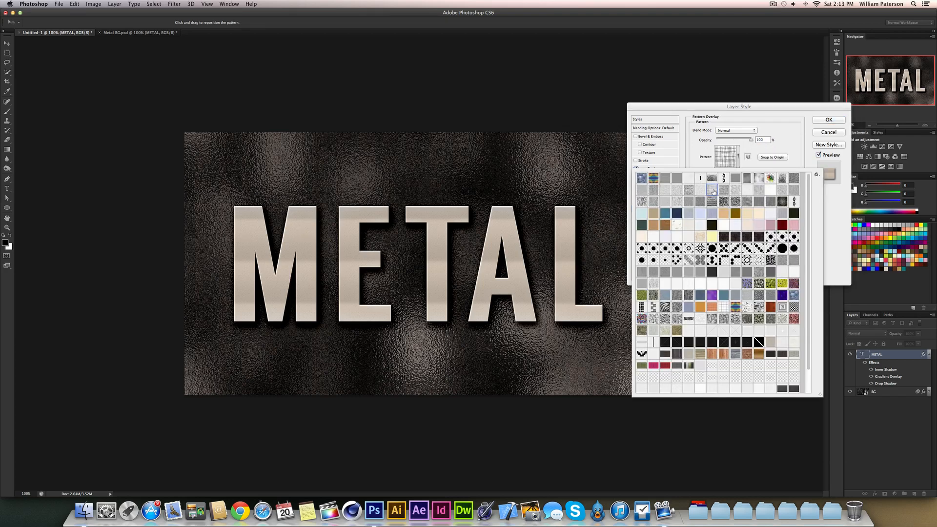
left_click(677, 190)
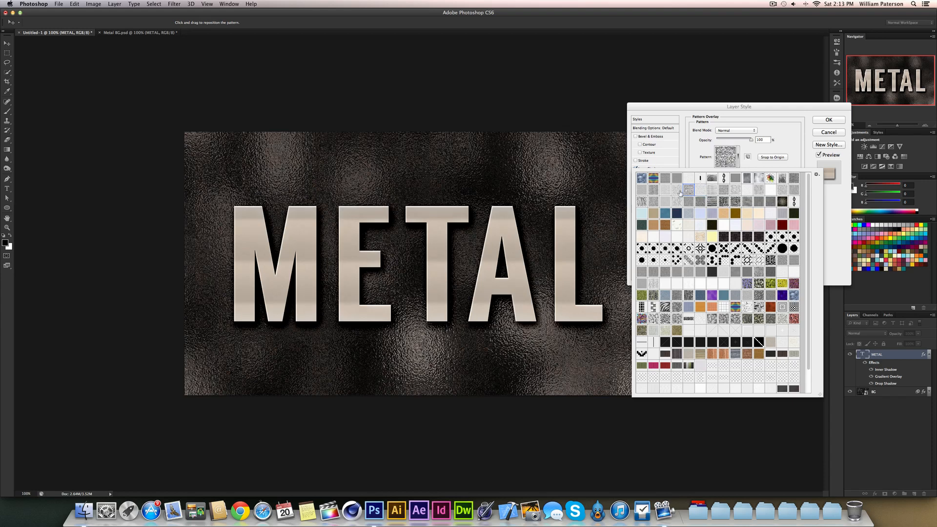
mouse_move(795, 185)
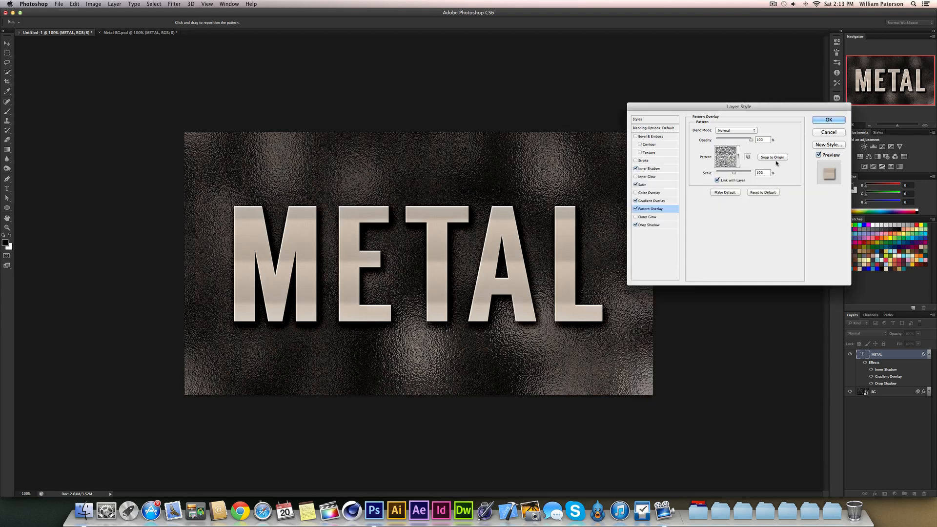
left_click(642, 184)
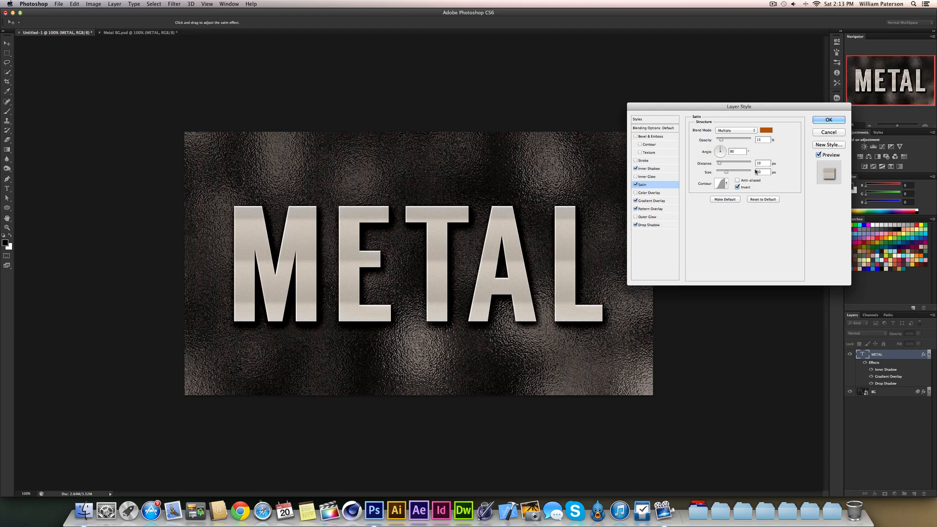
left_click(649, 224)
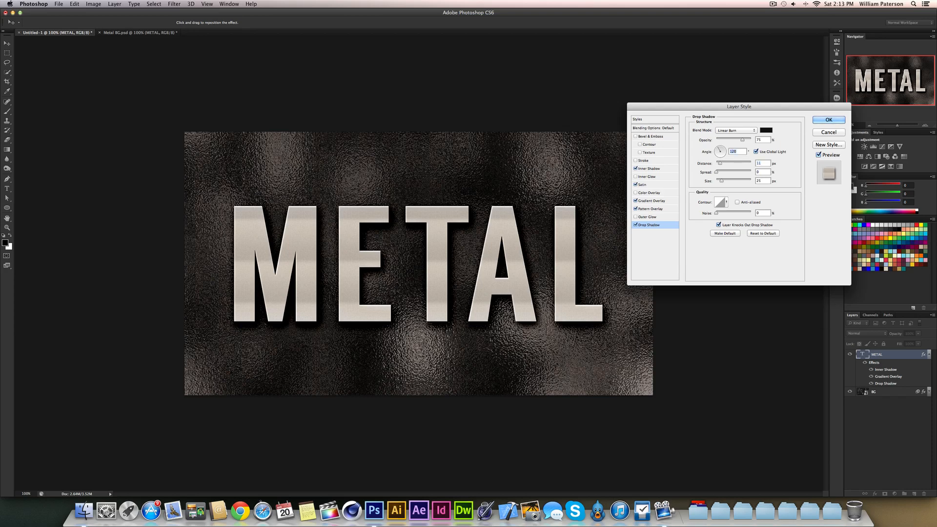
left_click(828, 120)
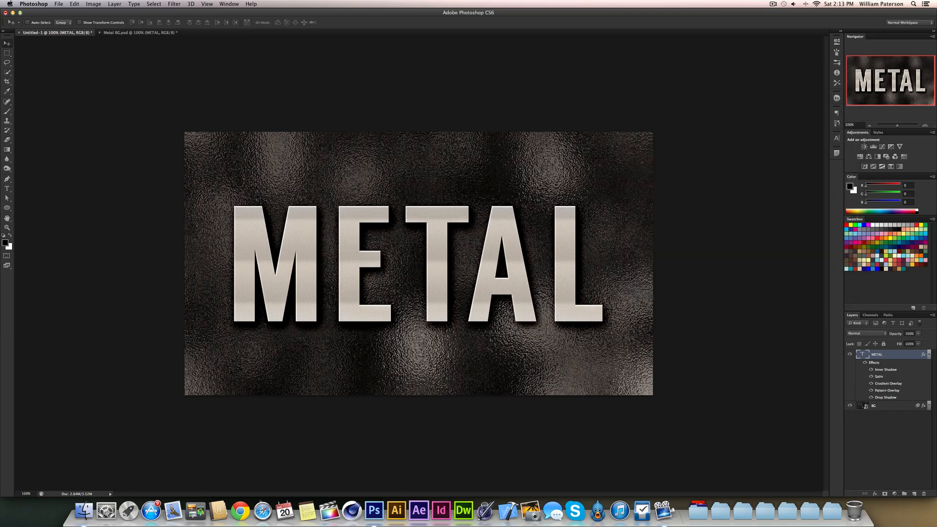
mouse_move(895, 368)
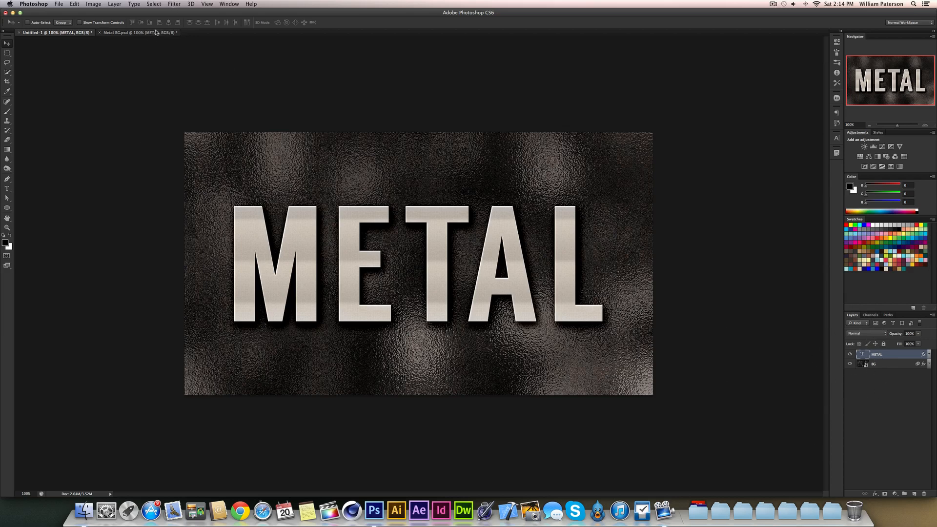
Step: Duplicate the METAL text layer from its right-click layer menu
right_click(877, 354)
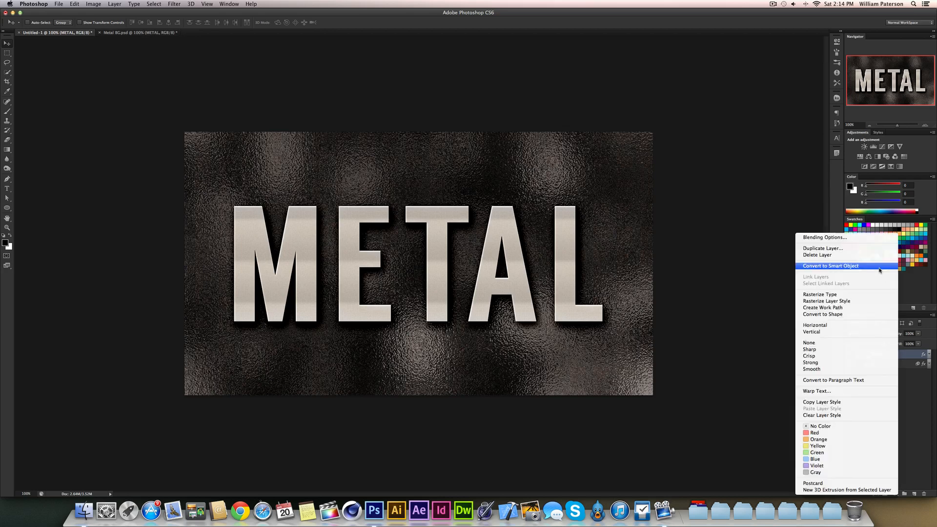
left_click(831, 265)
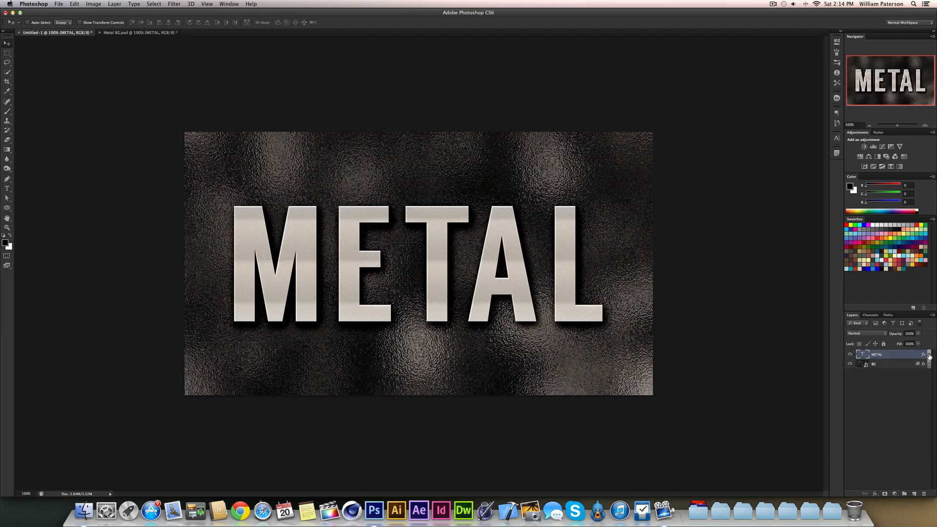
mouse_move(566, 357)
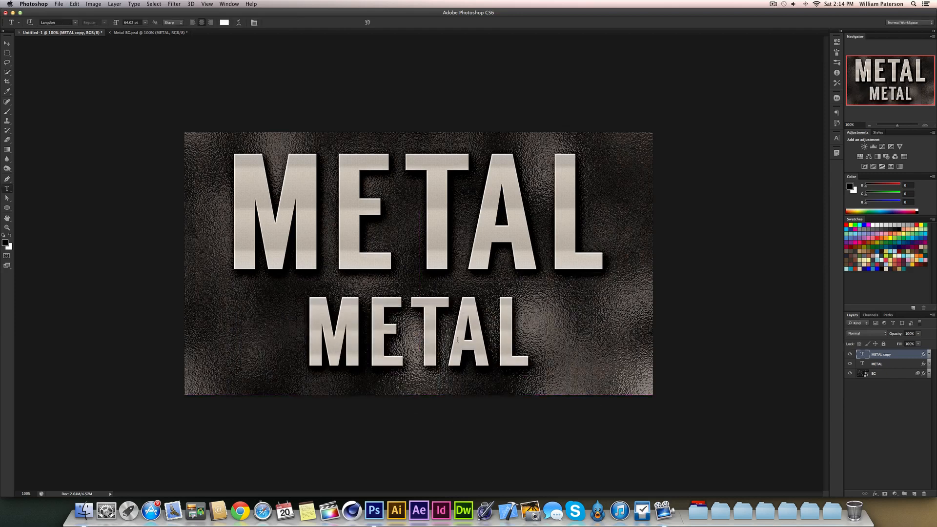
Step: Retype the copied text as 'BACKGROUND', remove its copied effects, and commit the edit
type("BACK")
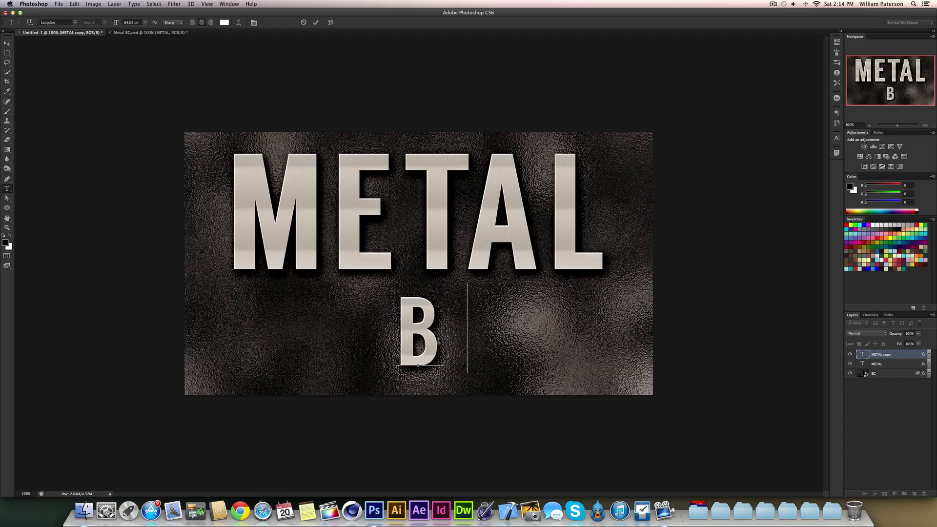
type("ACKGROUND")
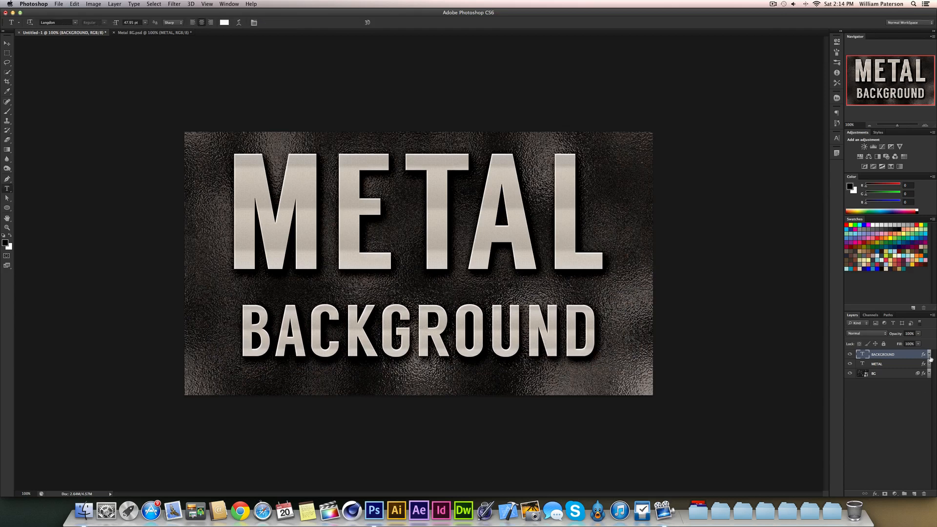
left_click(906, 354)
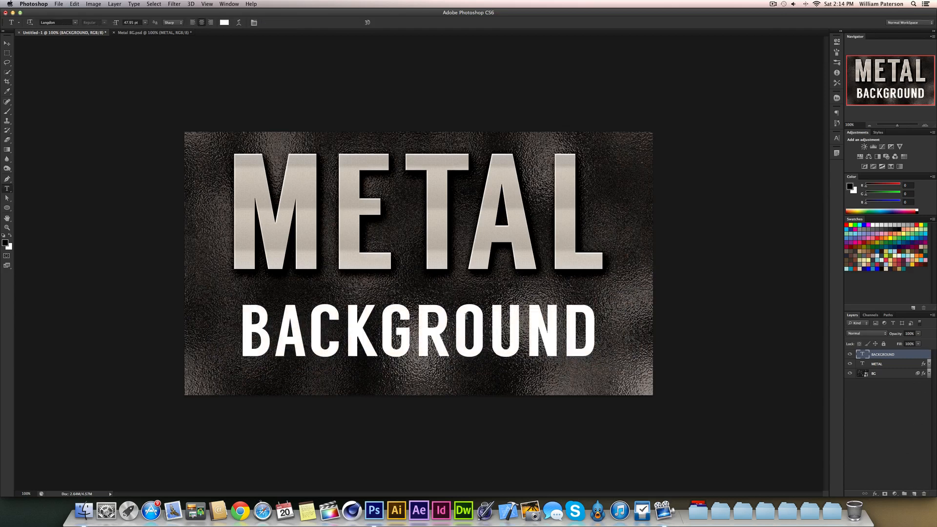
left_click(8, 43)
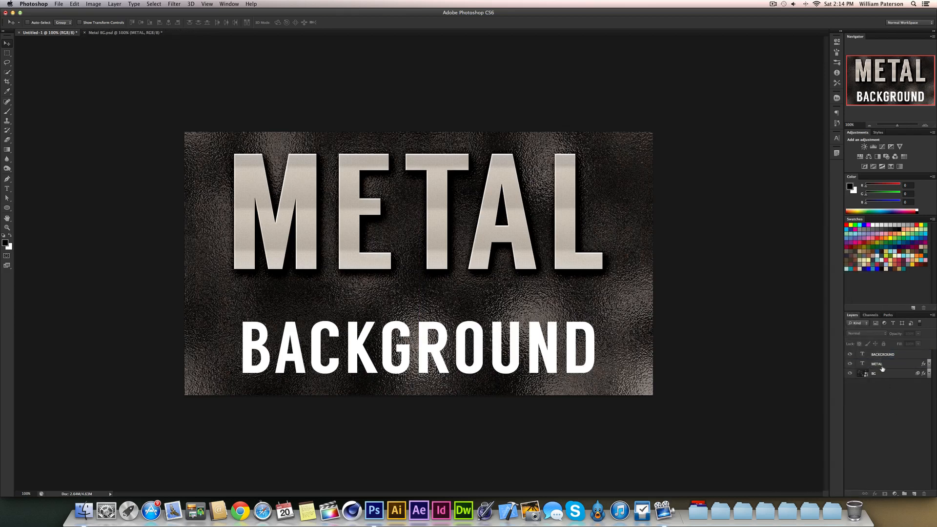
Step: Copy METAL's layer style and paste it onto the BACKGROUND text layer
left_click(884, 364)
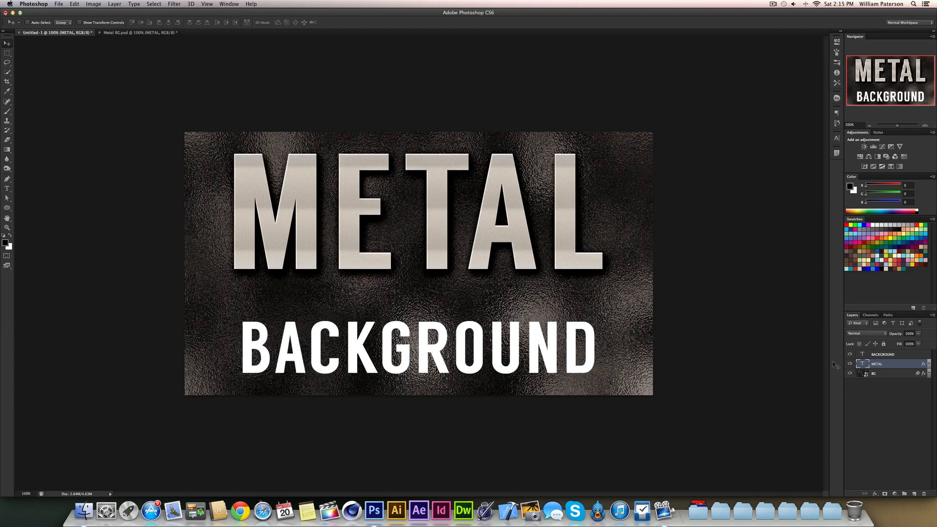
right_click(876, 364)
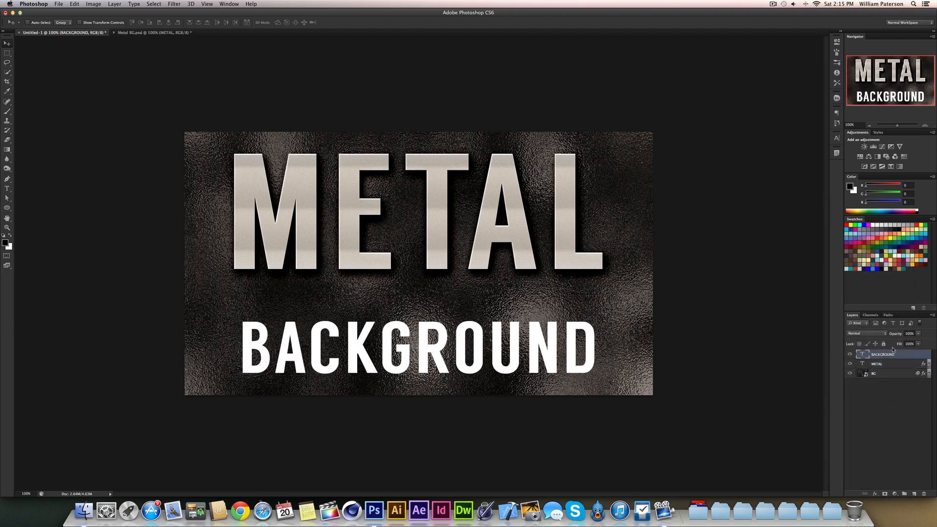
left_click(884, 354)
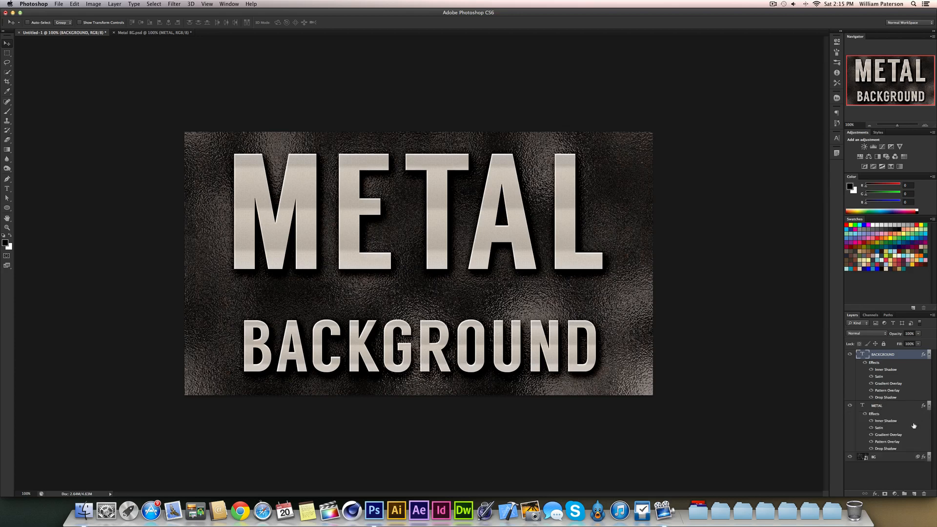
left_click(865, 405)
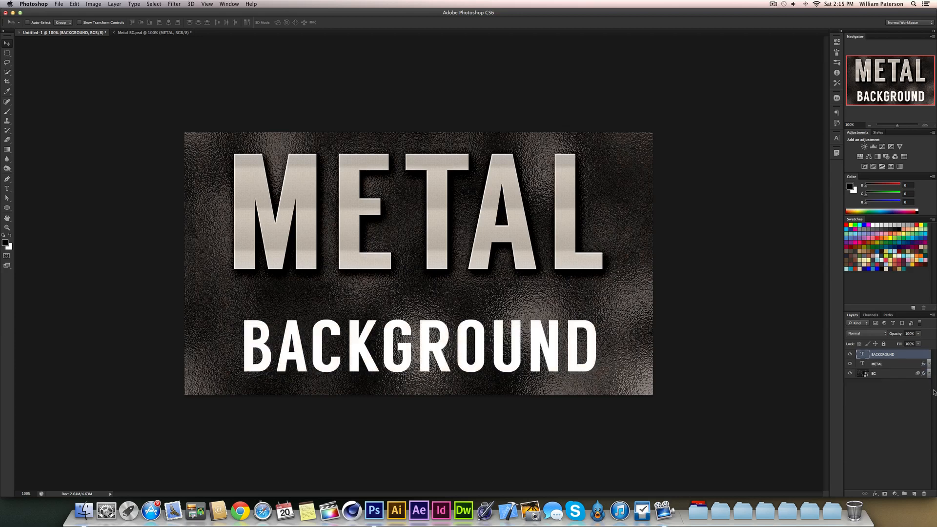
left_click(882, 364)
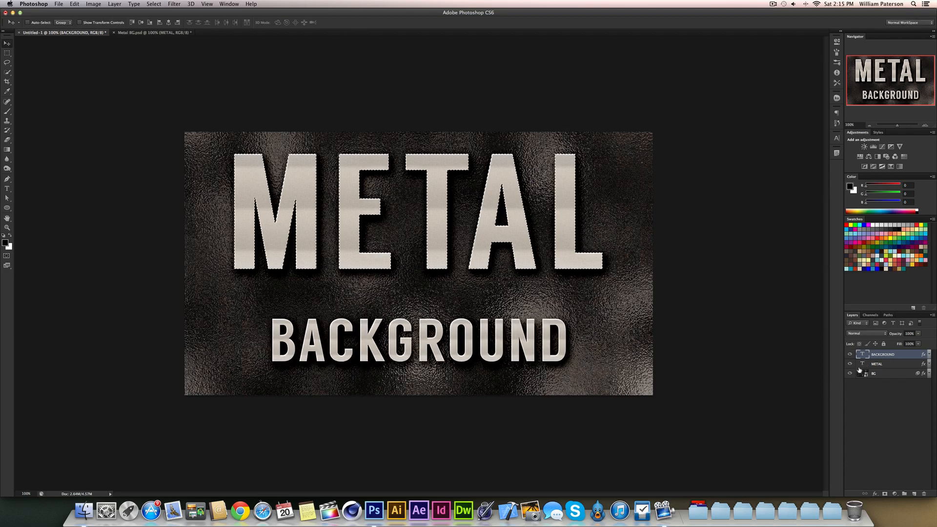
Step: Select the METAL text layer in the Layers panel
left_click(876, 363)
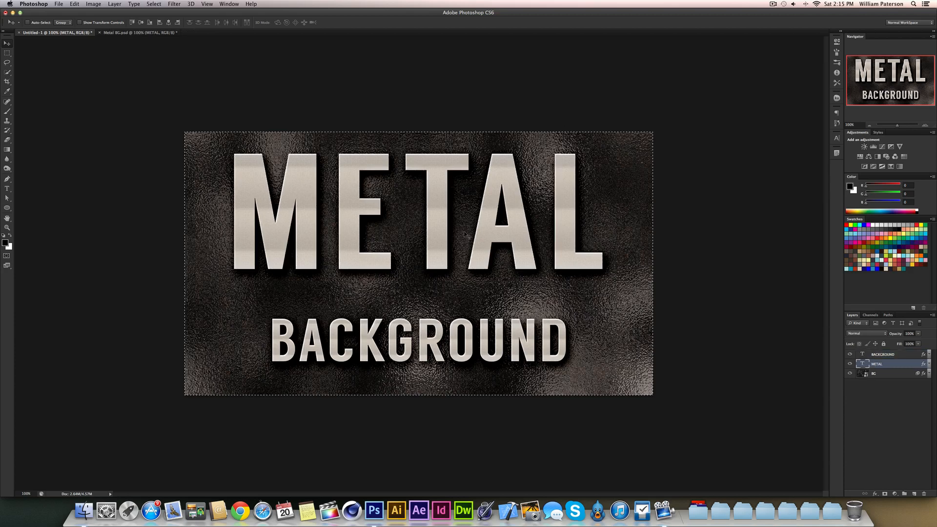